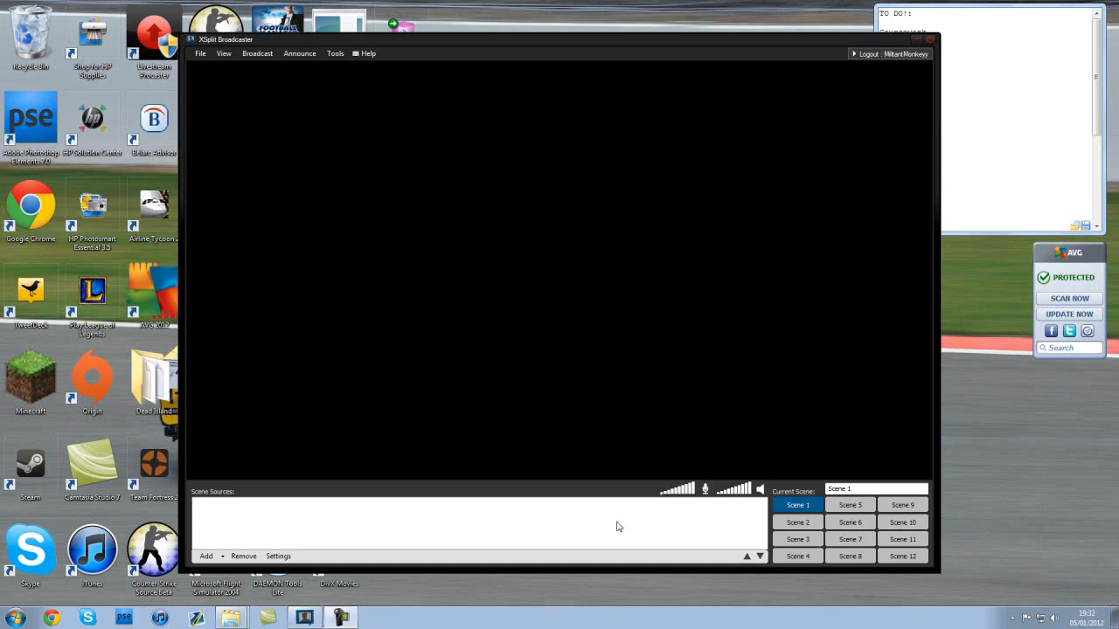
pyautogui.moveTo(482, 229)
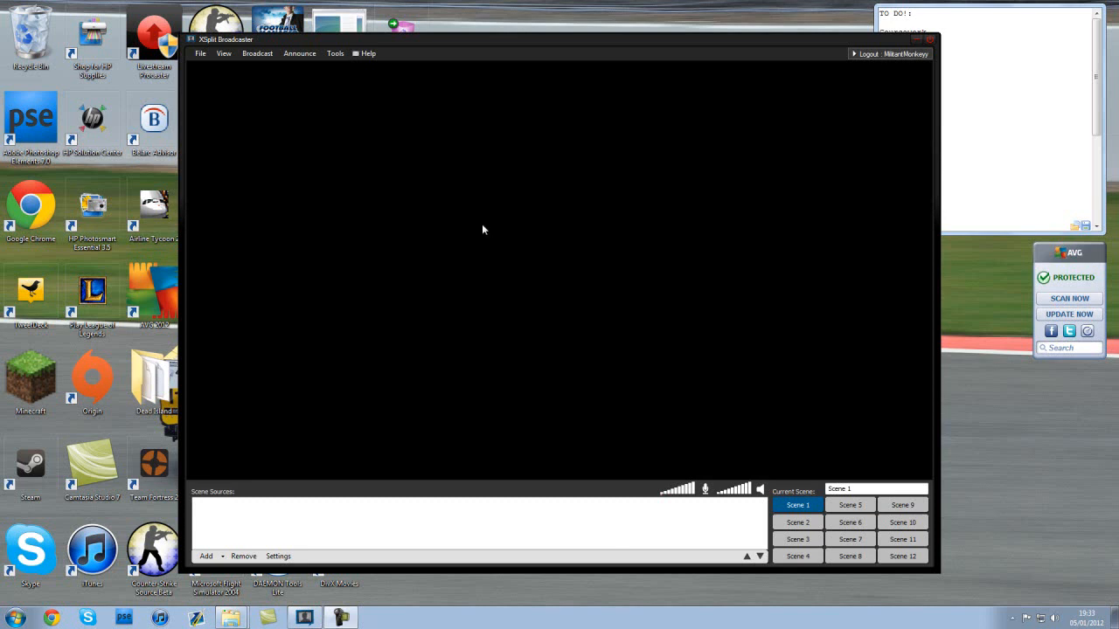
pyautogui.moveTo(428, 189)
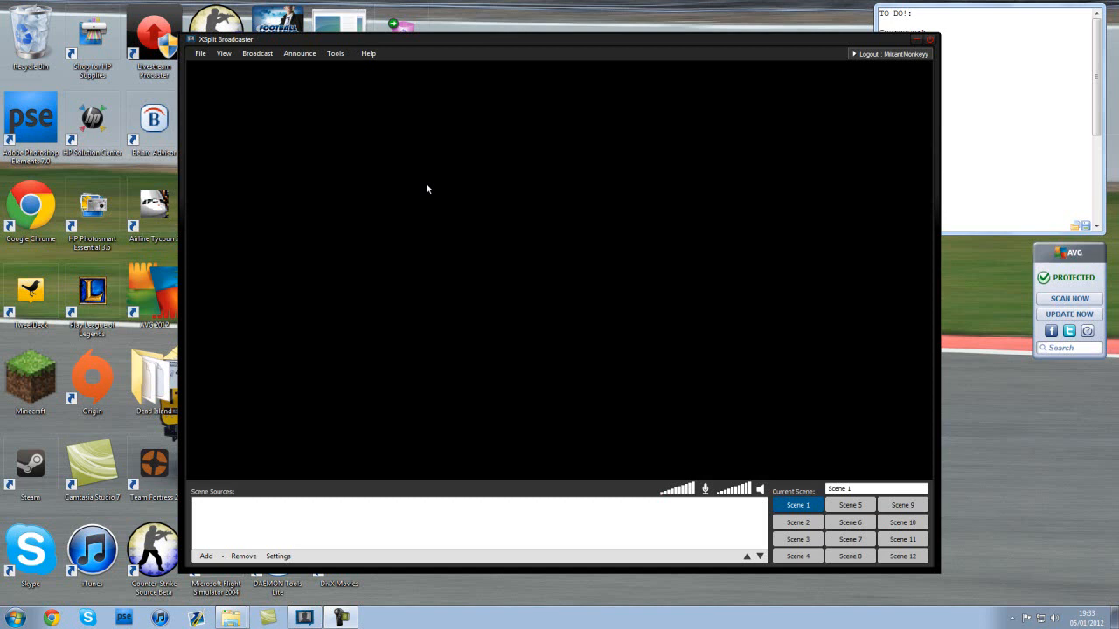
# Open the User Settings dialog from Tools > General settings, landing on the Profile page.
pyautogui.click(336, 53)
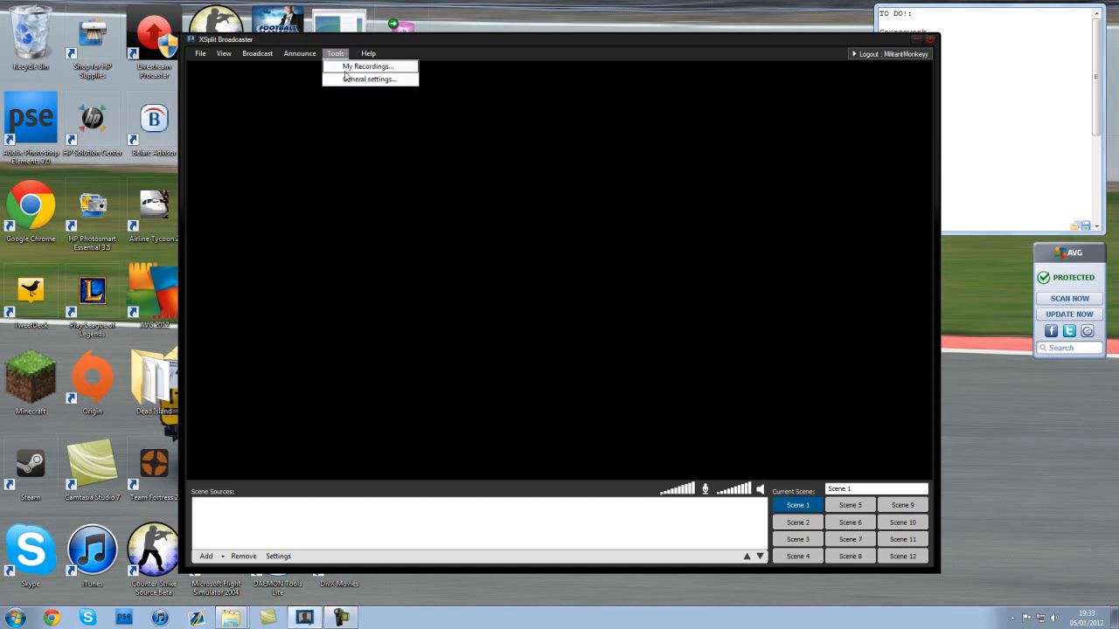
pyautogui.click(369, 79)
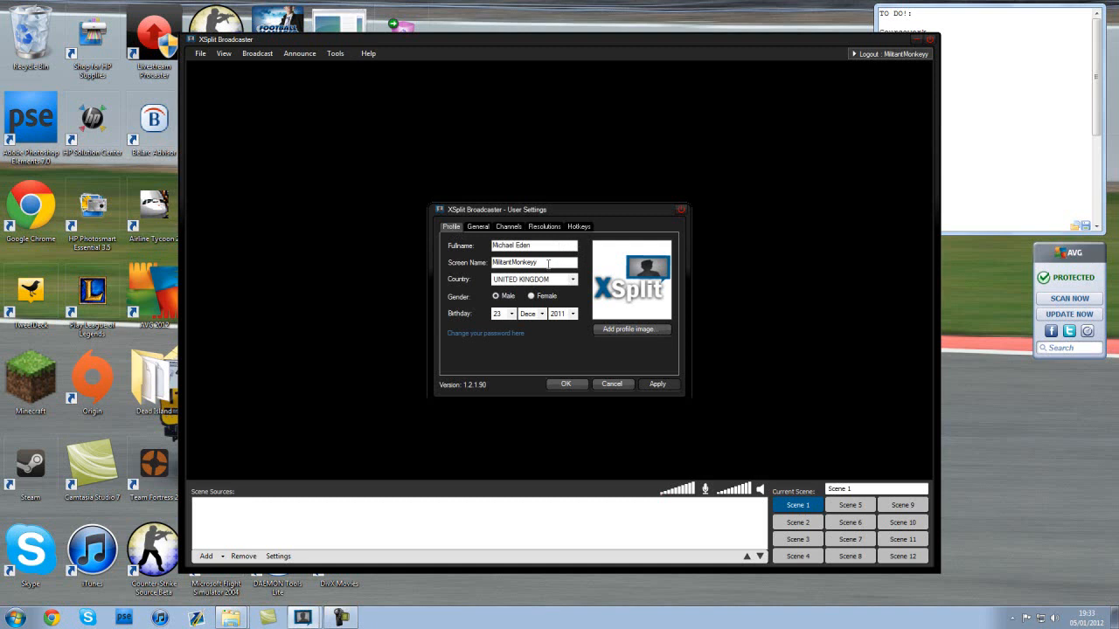
pyautogui.moveTo(563, 378)
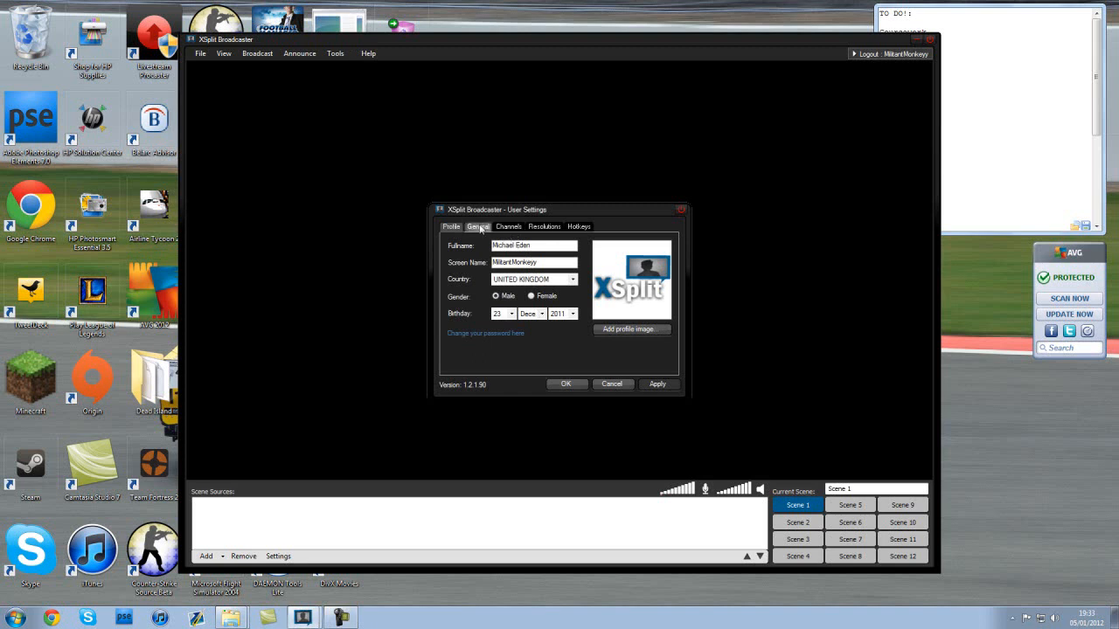
# Switch to the General page showing microphone, virtual camera and recordings location.
pyautogui.click(479, 227)
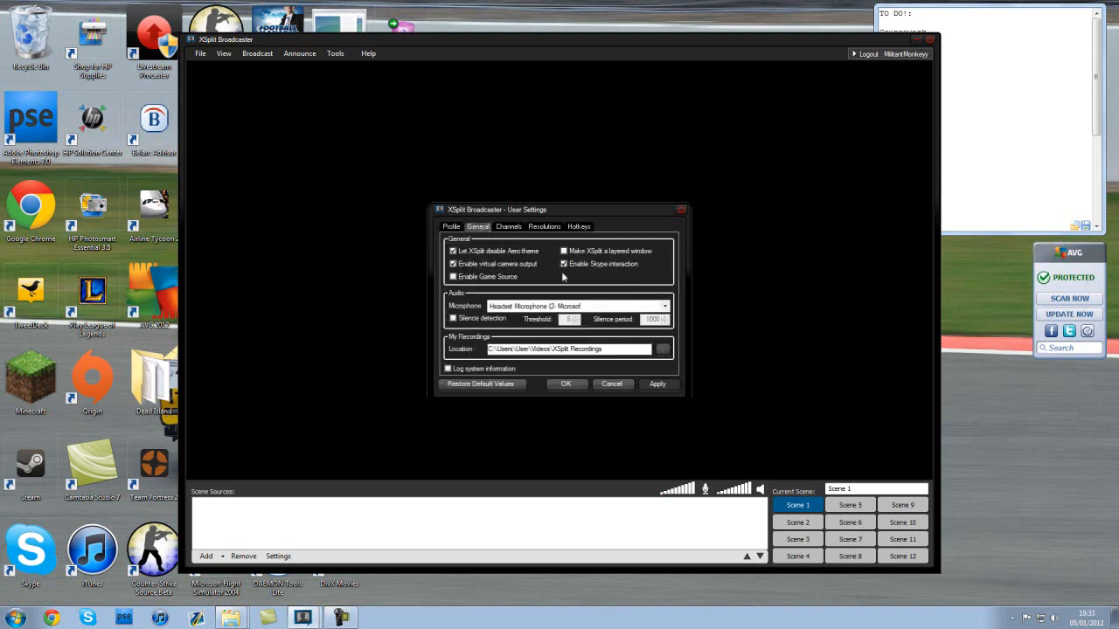
pyautogui.moveTo(545, 271)
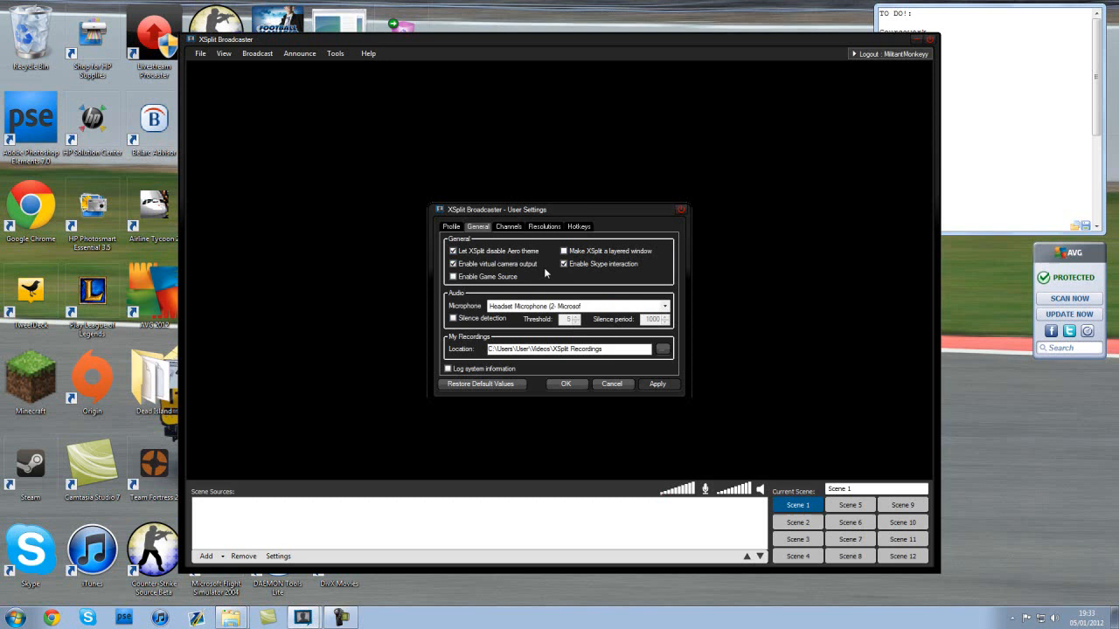
pyautogui.moveTo(577, 336)
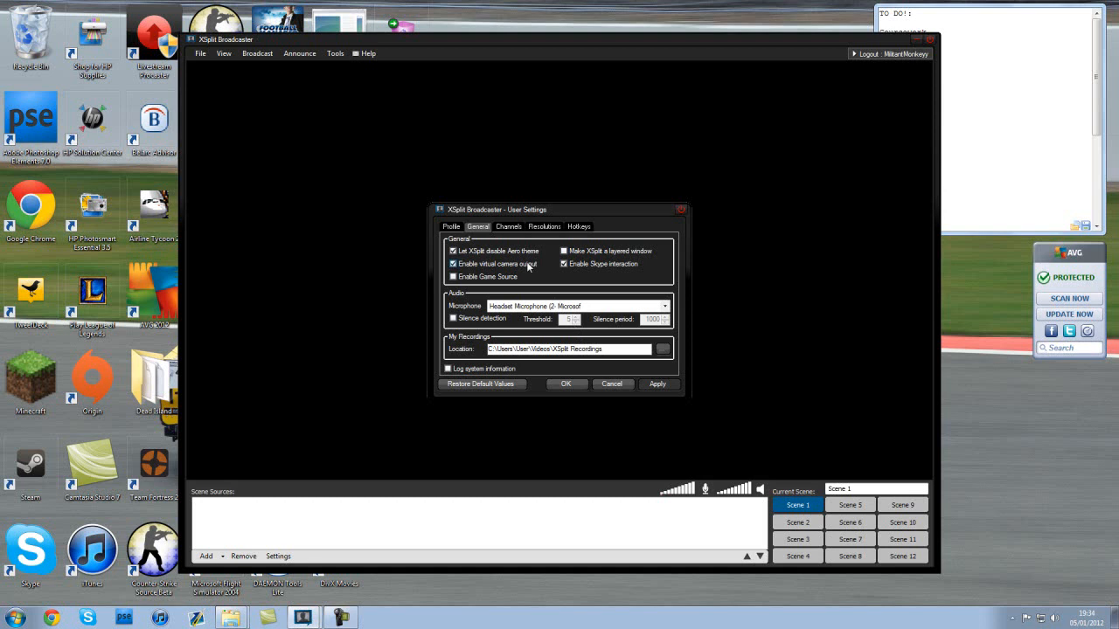
pyautogui.moveTo(549, 273)
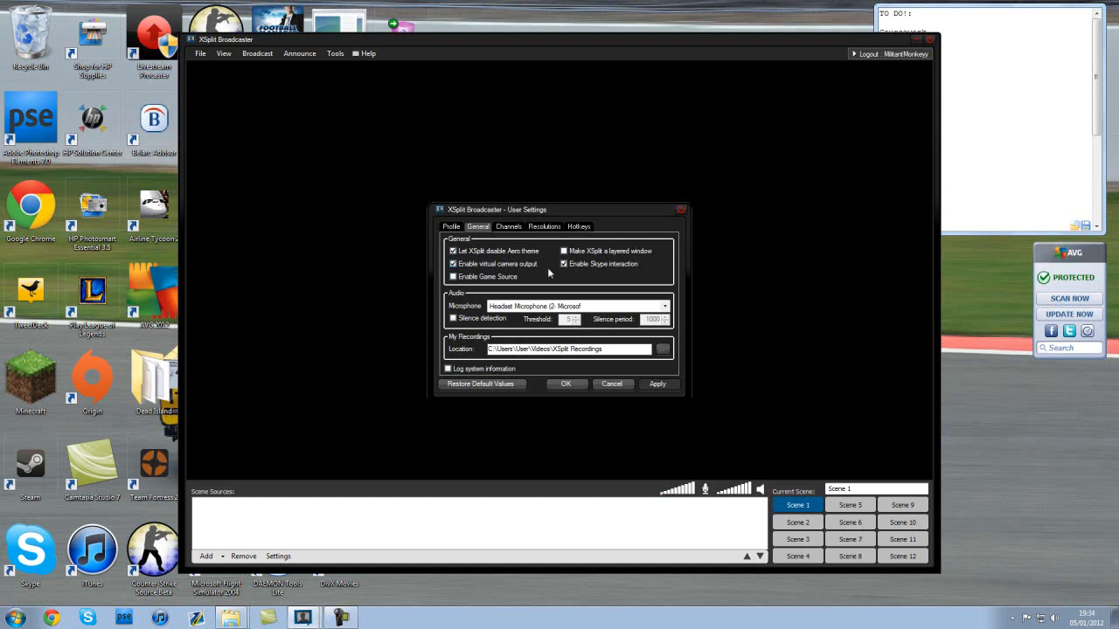
pyautogui.click(563, 264)
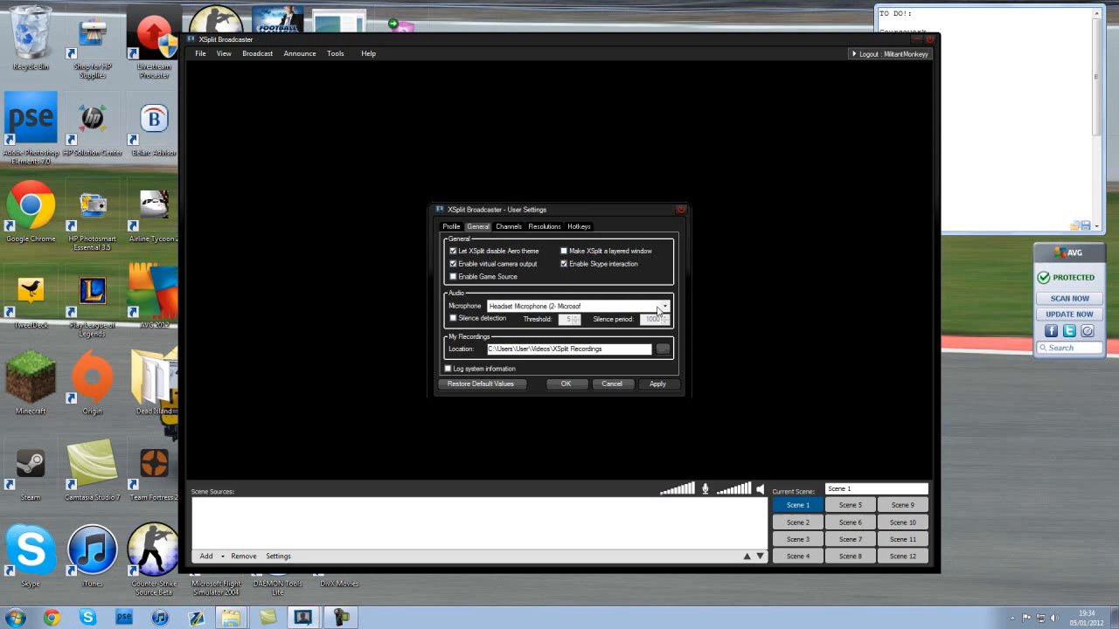
pyautogui.moveTo(481, 360)
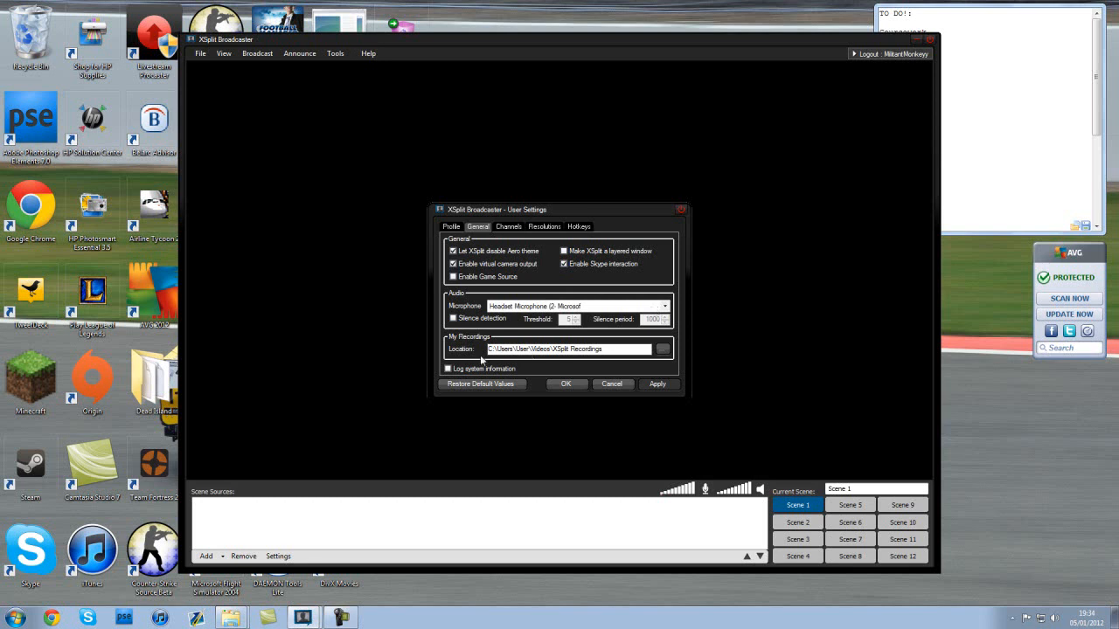
pyautogui.moveTo(516, 218)
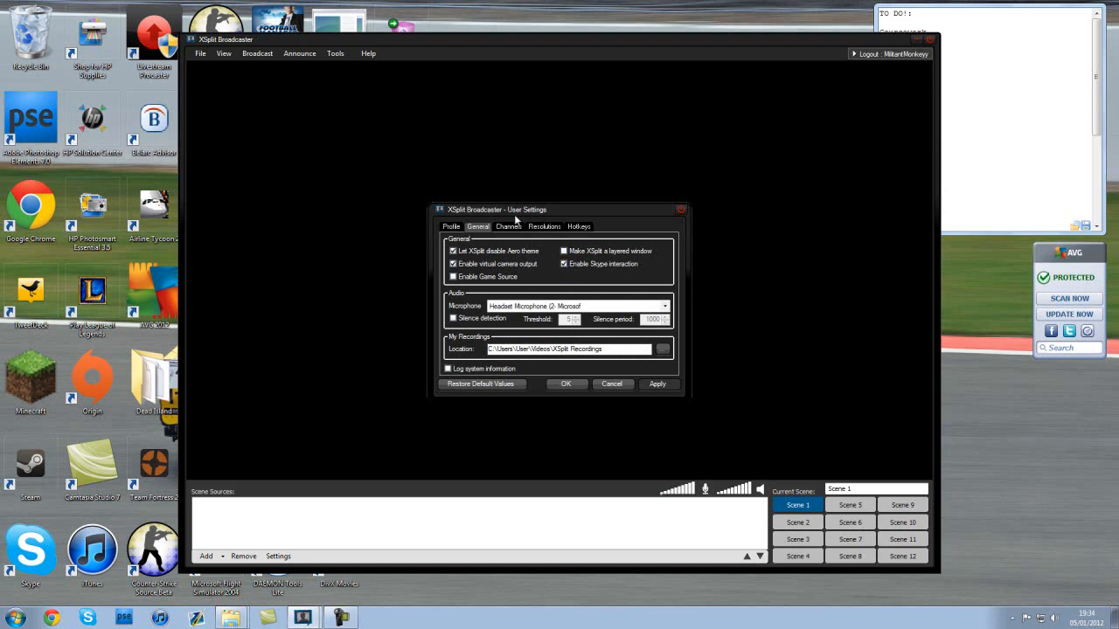
# Switch to the Channels page listing the single Justin/Twitch TV channel.
pyautogui.click(507, 227)
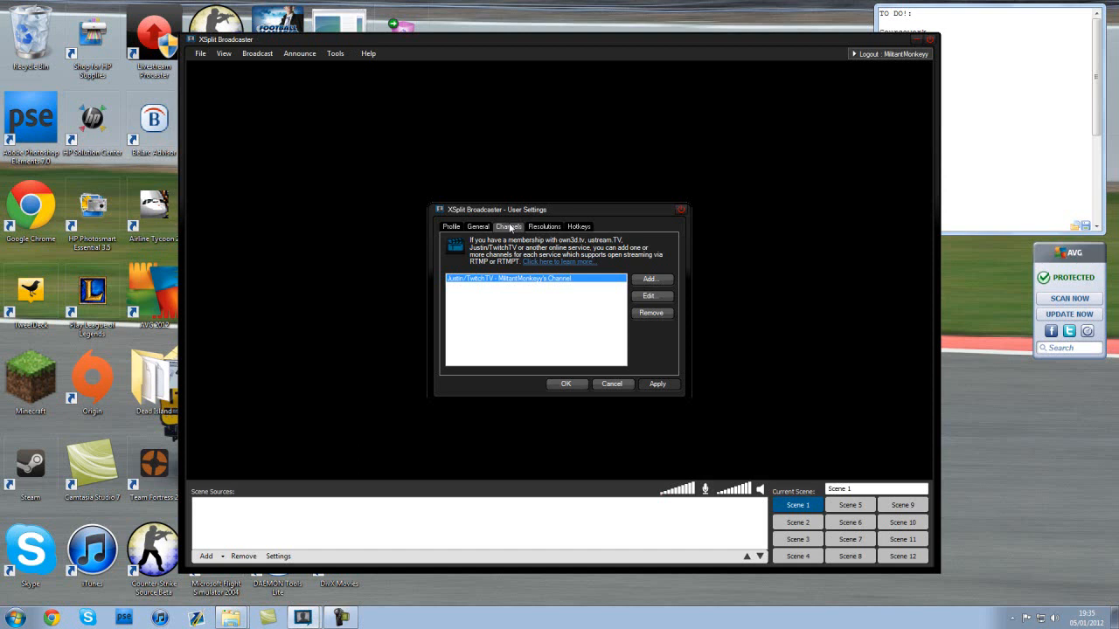
# Switch to the Resolution page and browse through the available output resolutions.
pyautogui.click(543, 227)
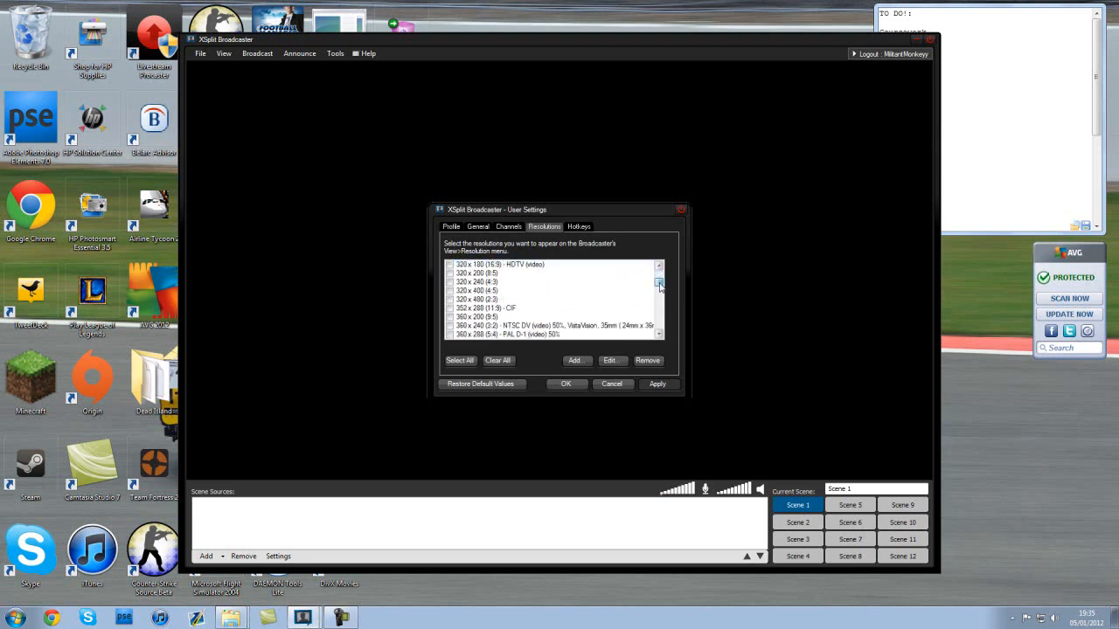
pyautogui.click(657, 288)
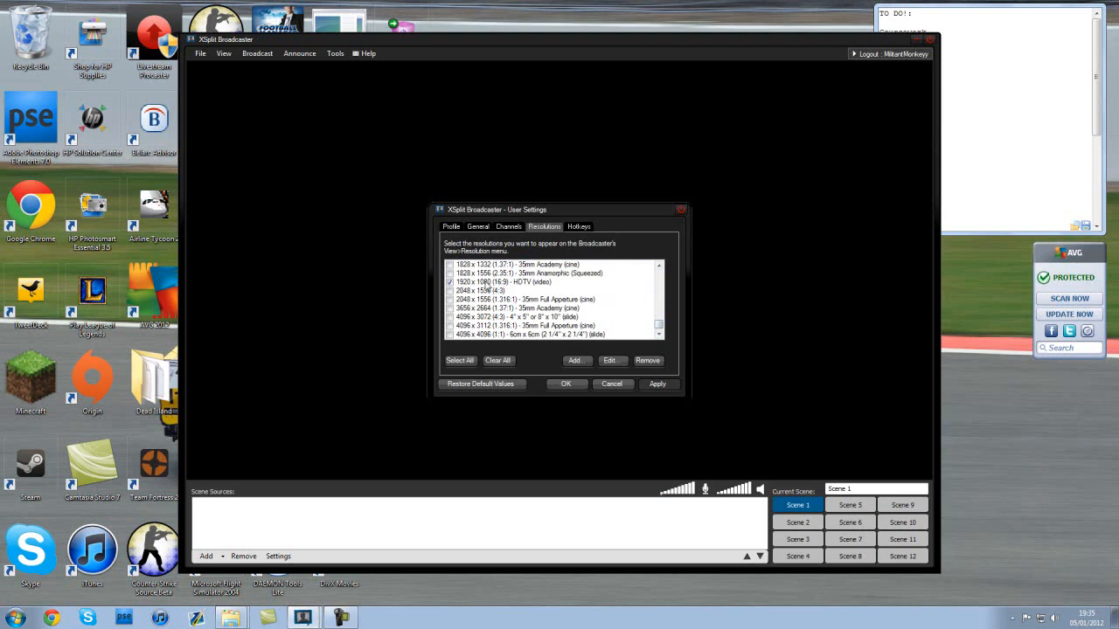
pyautogui.moveTo(488, 286)
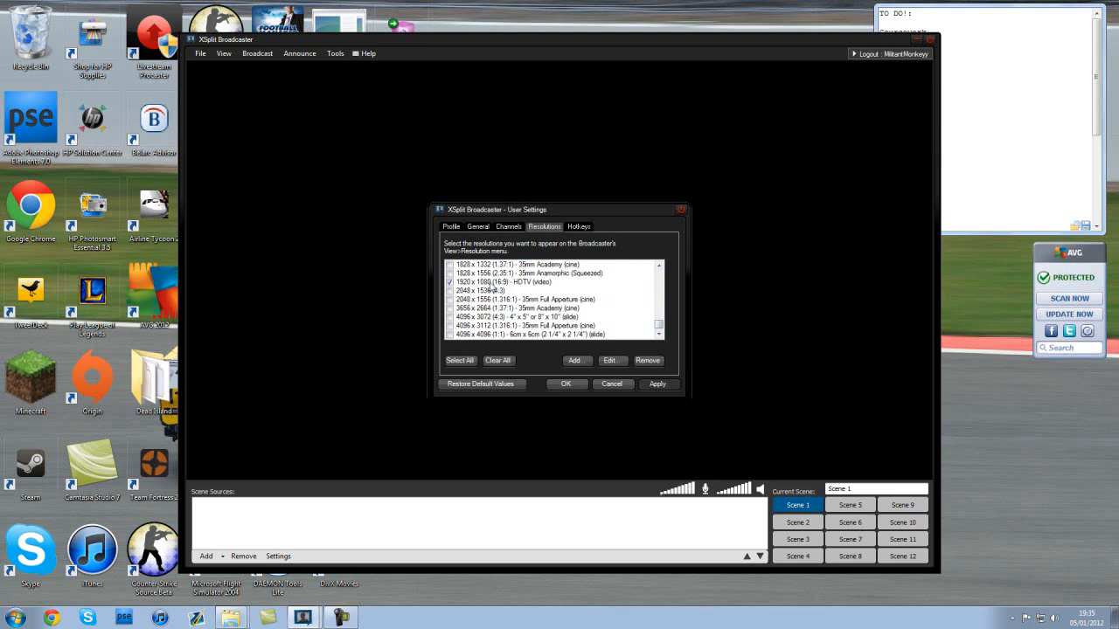
pyautogui.moveTo(510, 287)
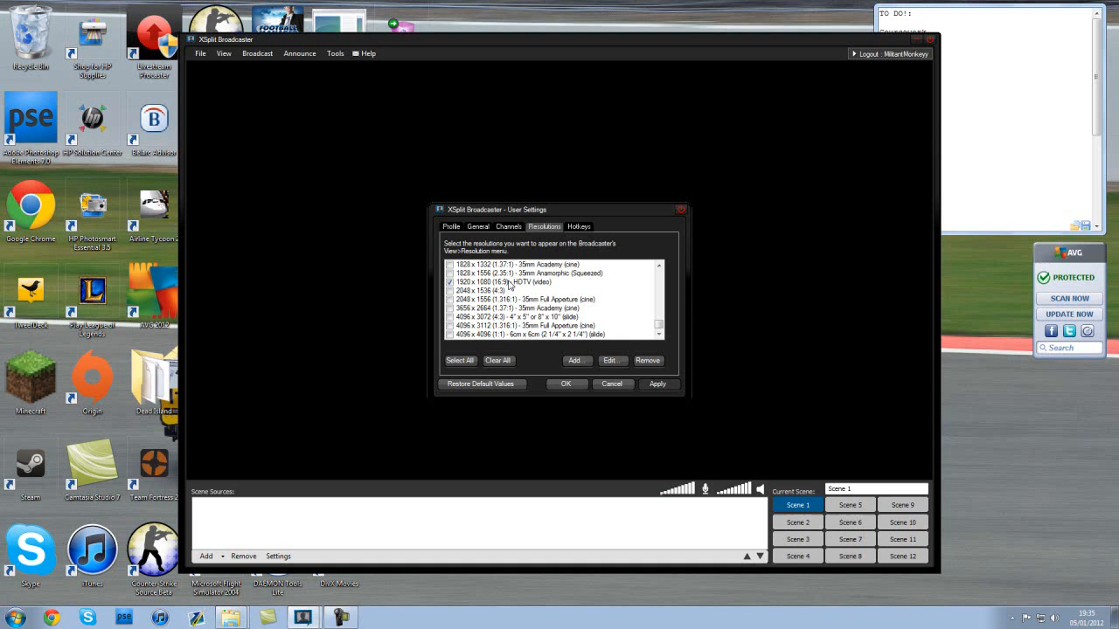
pyautogui.moveTo(570, 288)
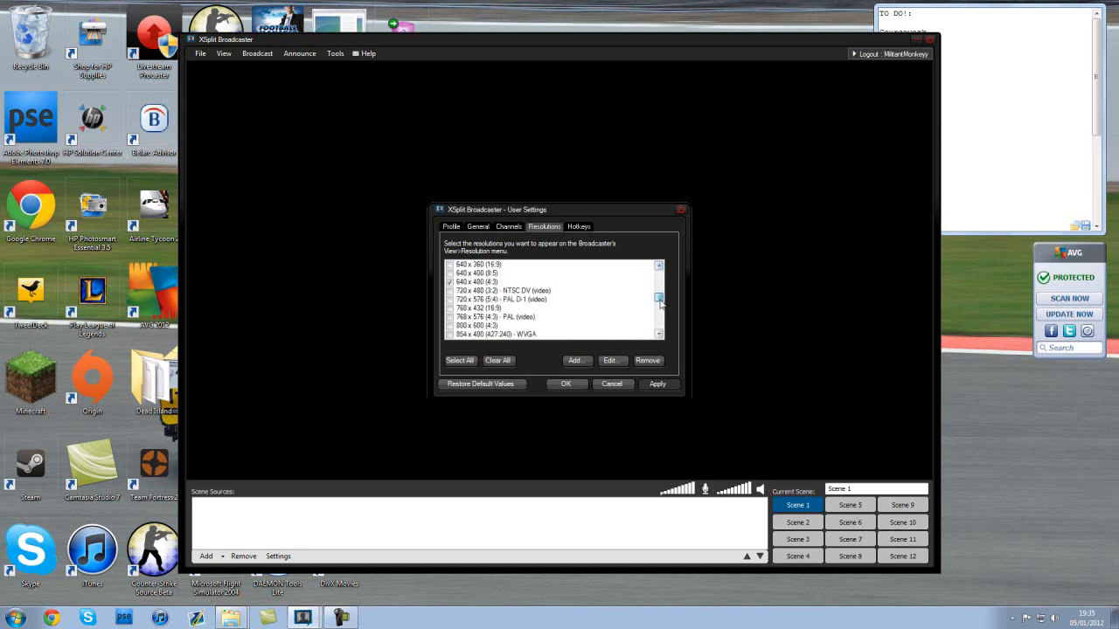
pyautogui.click(657, 309)
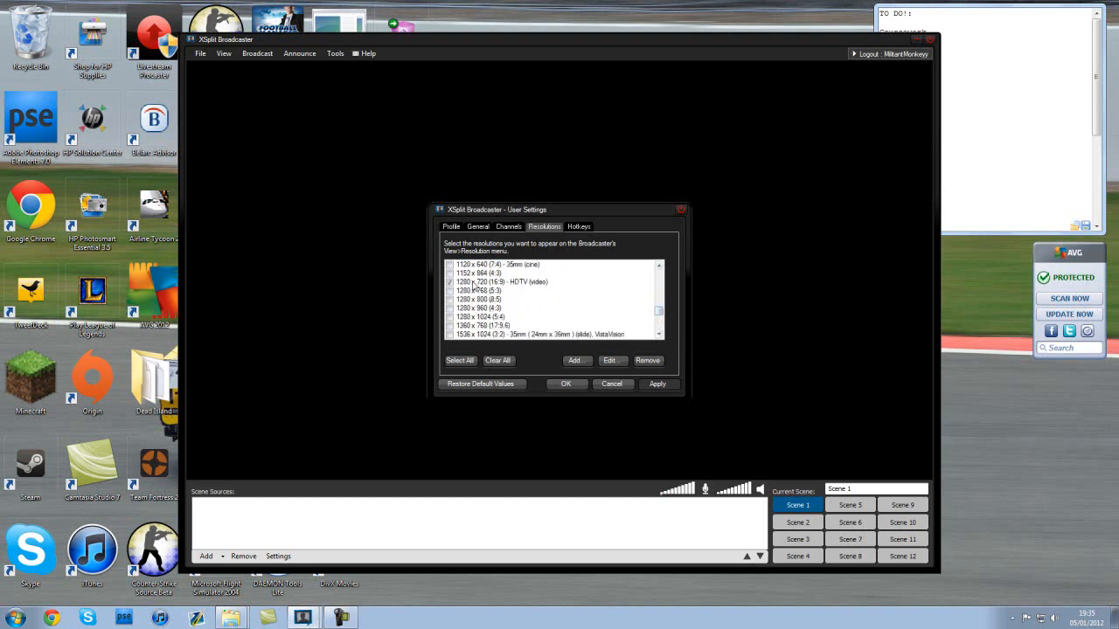
pyautogui.click(504, 281)
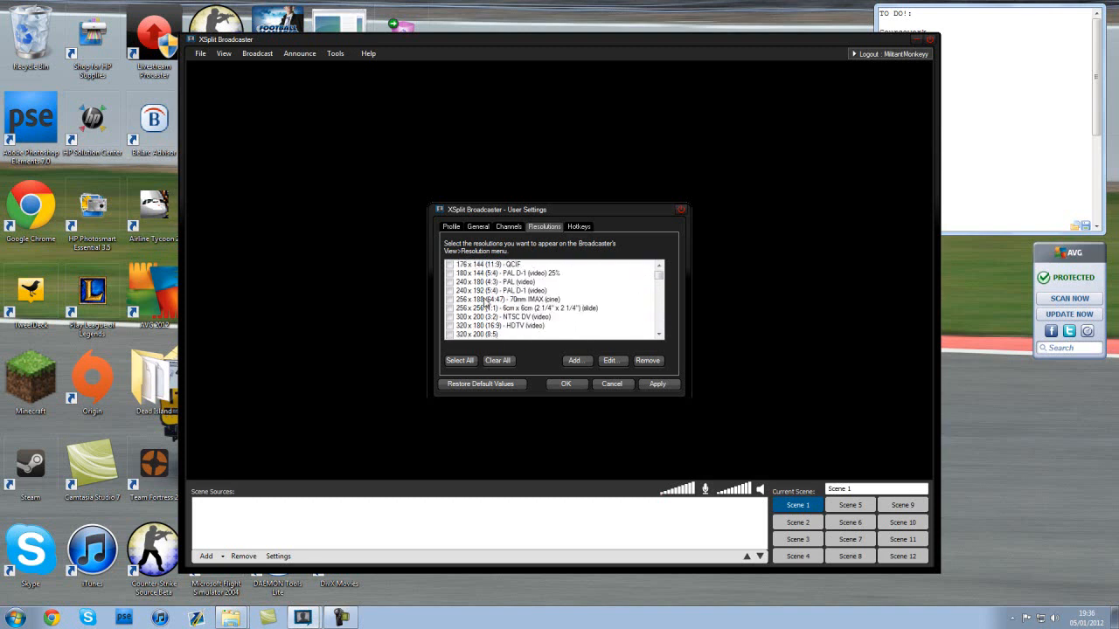
pyautogui.scroll(-3)
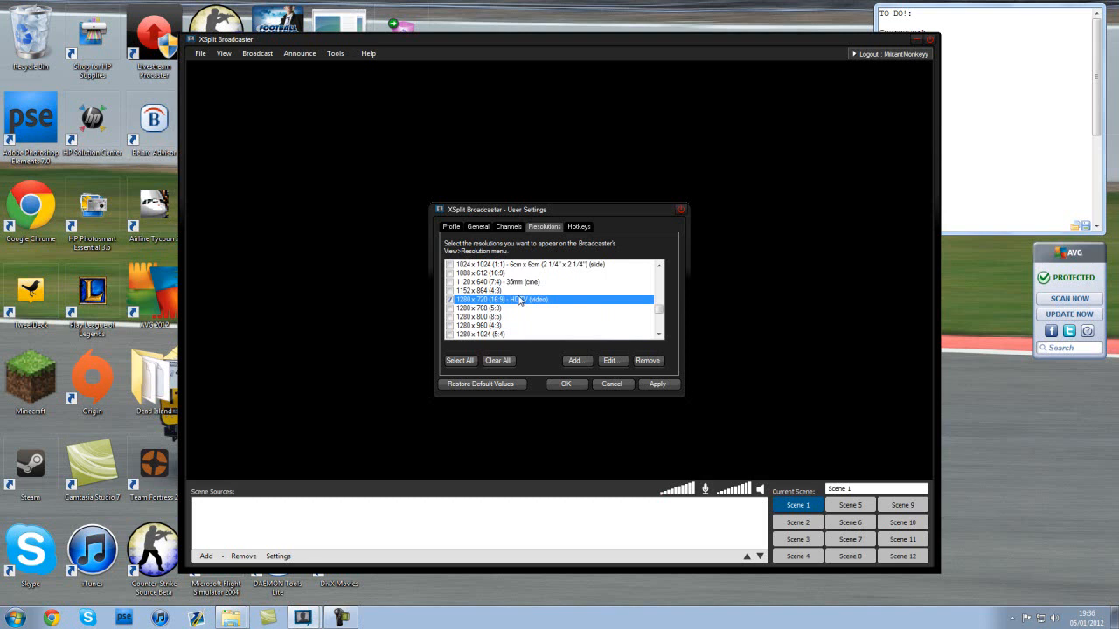
pyautogui.scroll(-3)
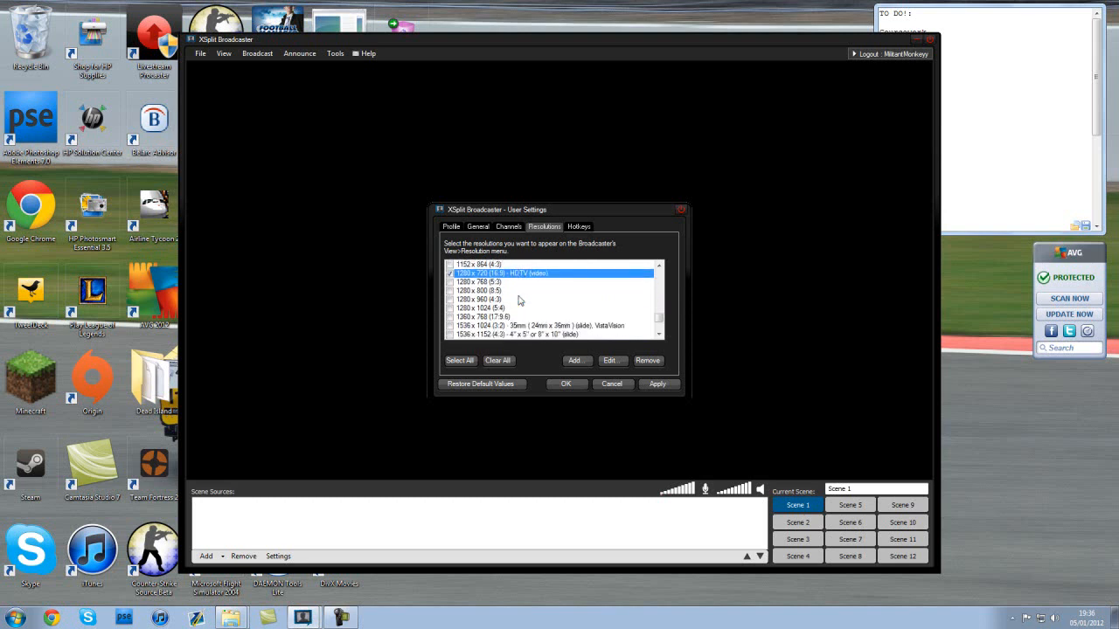
pyautogui.scroll(-3)
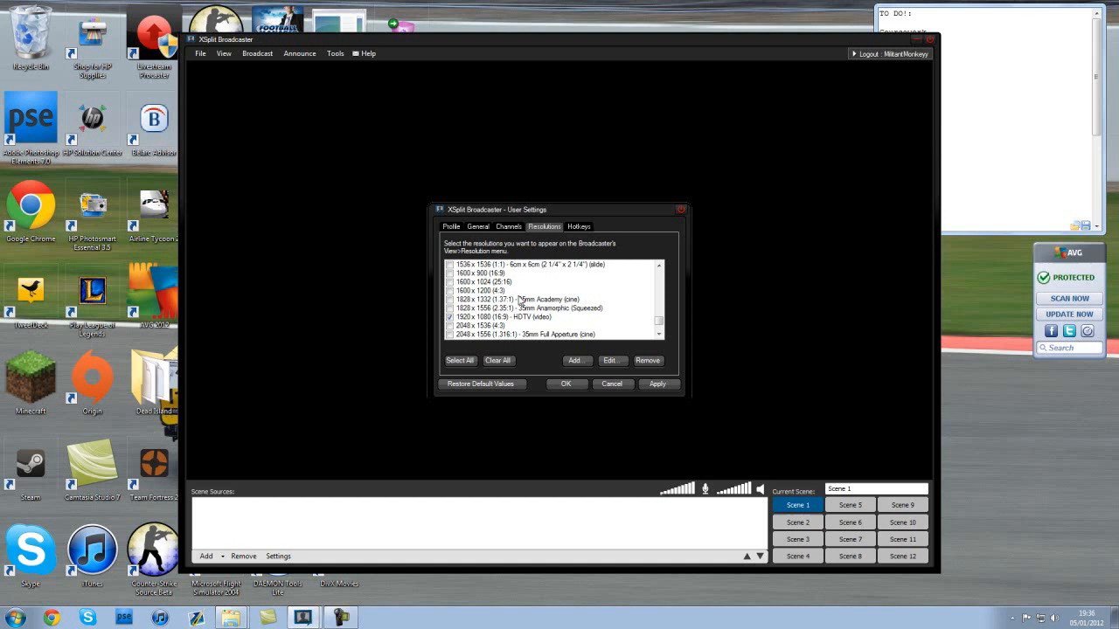
pyautogui.moveTo(557, 248)
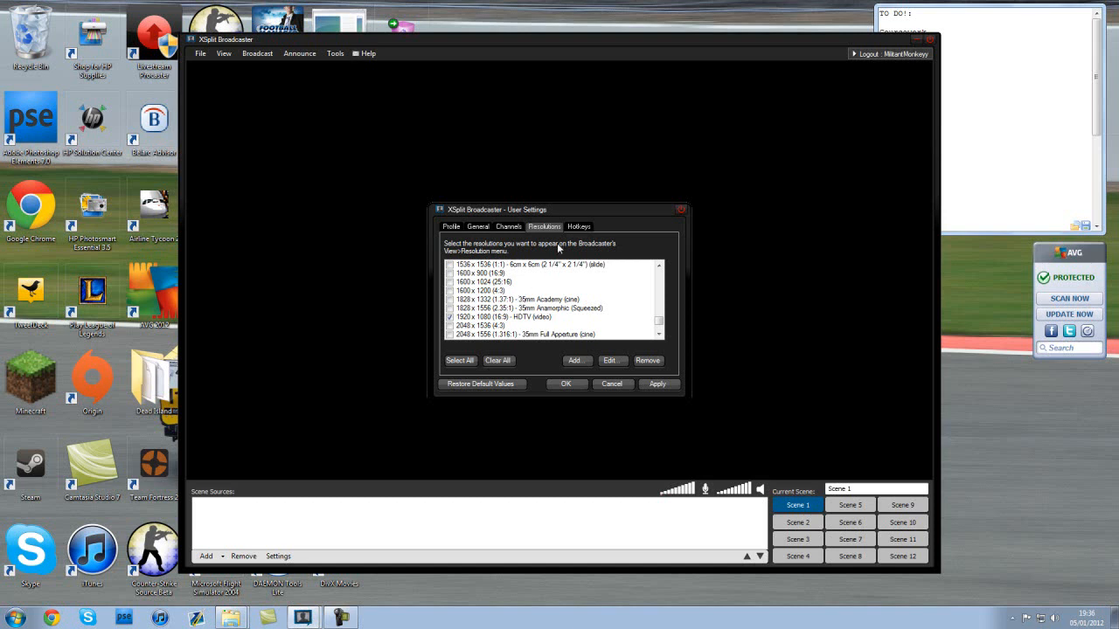
# Switch to the Hotkeys page, apply the settings and dismiss the saved confirmation.
pyautogui.click(577, 227)
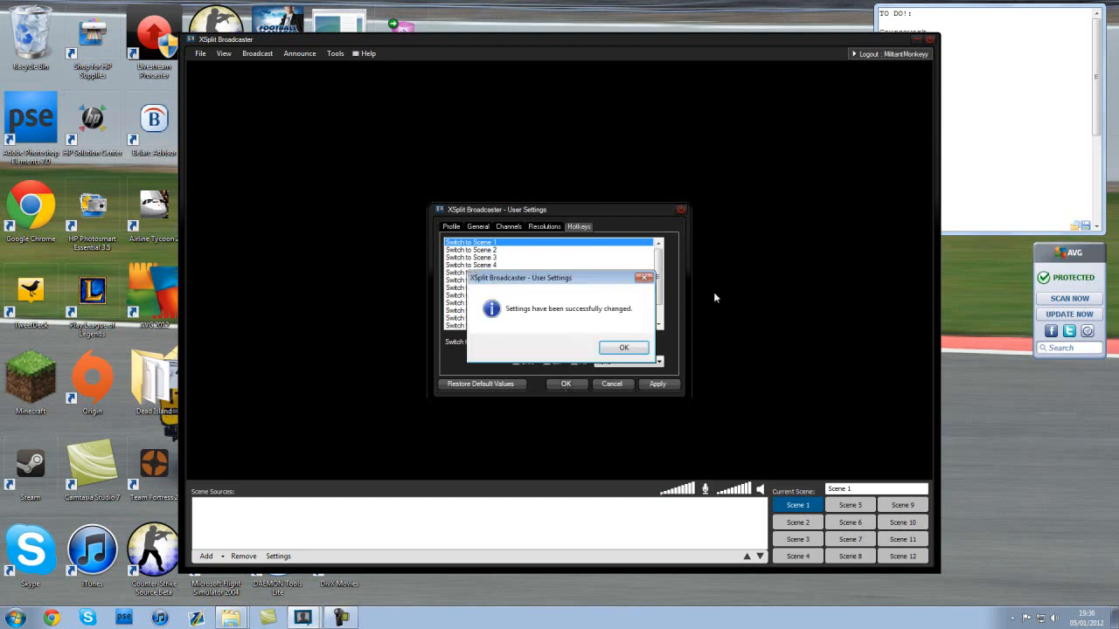
pyautogui.click(199, 52)
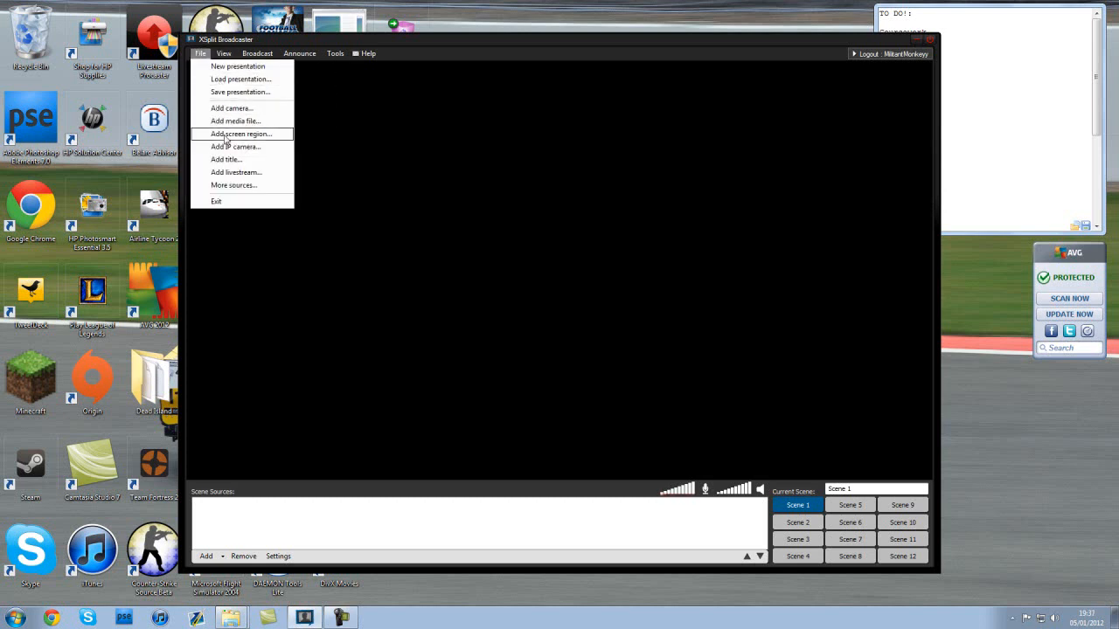
pyautogui.moveTo(231, 108)
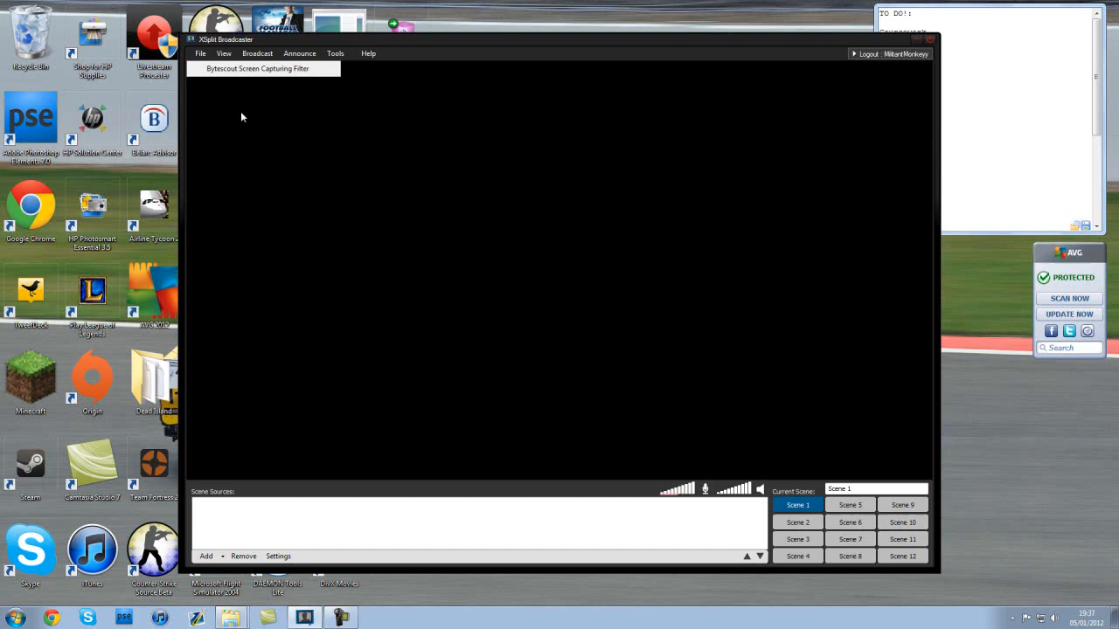
# Show the File menu's source options: camera, media file, screen region and others.
pyautogui.click(199, 52)
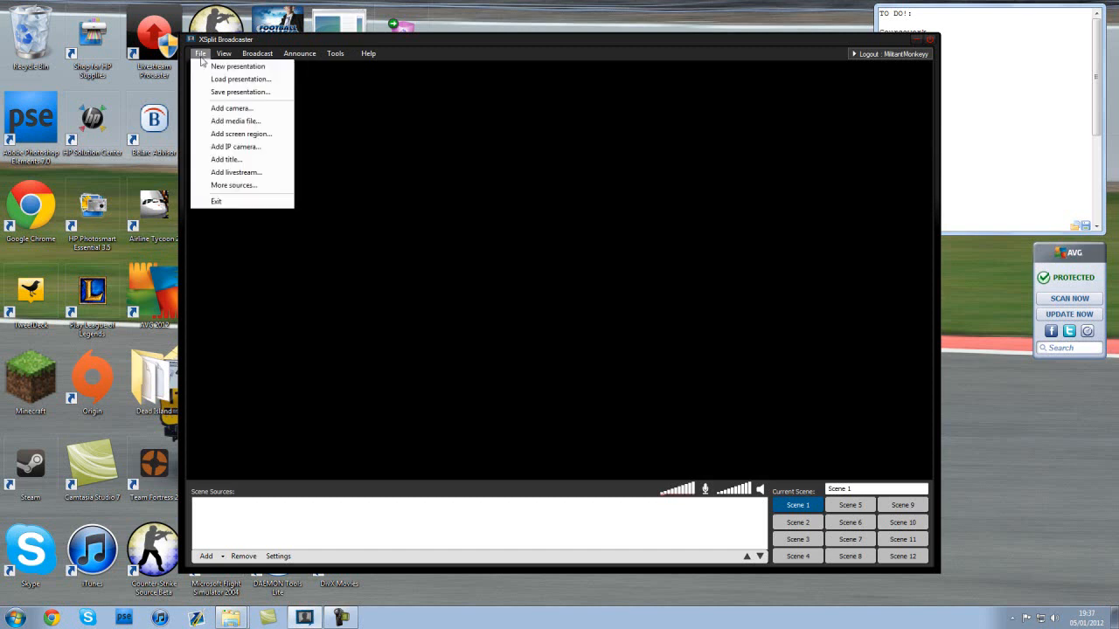
pyautogui.moveTo(231, 108)
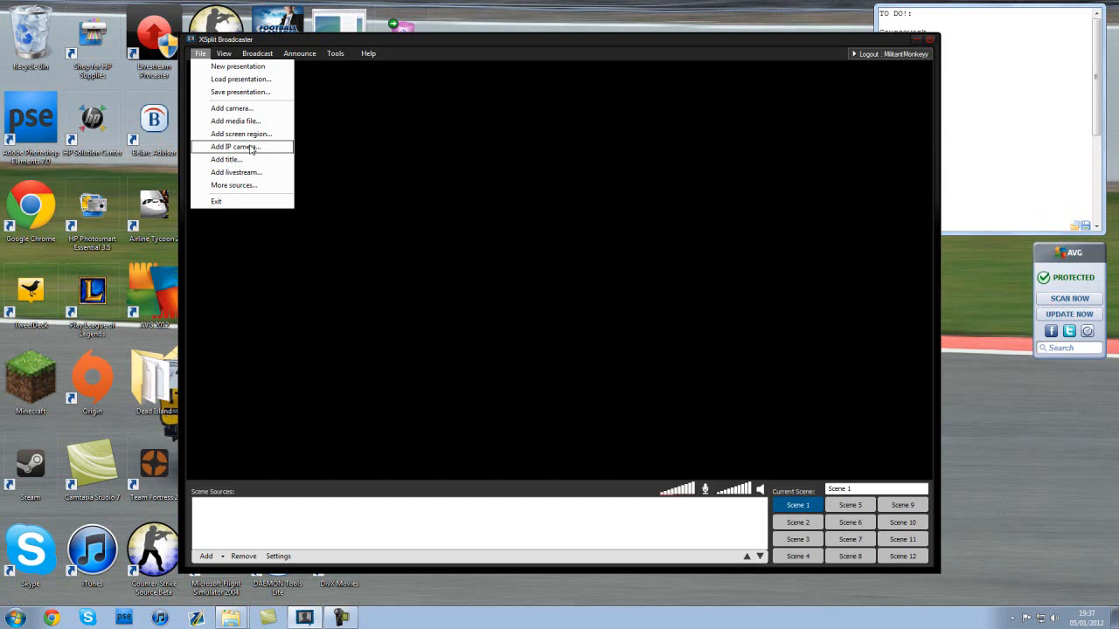
pyautogui.moveTo(241, 133)
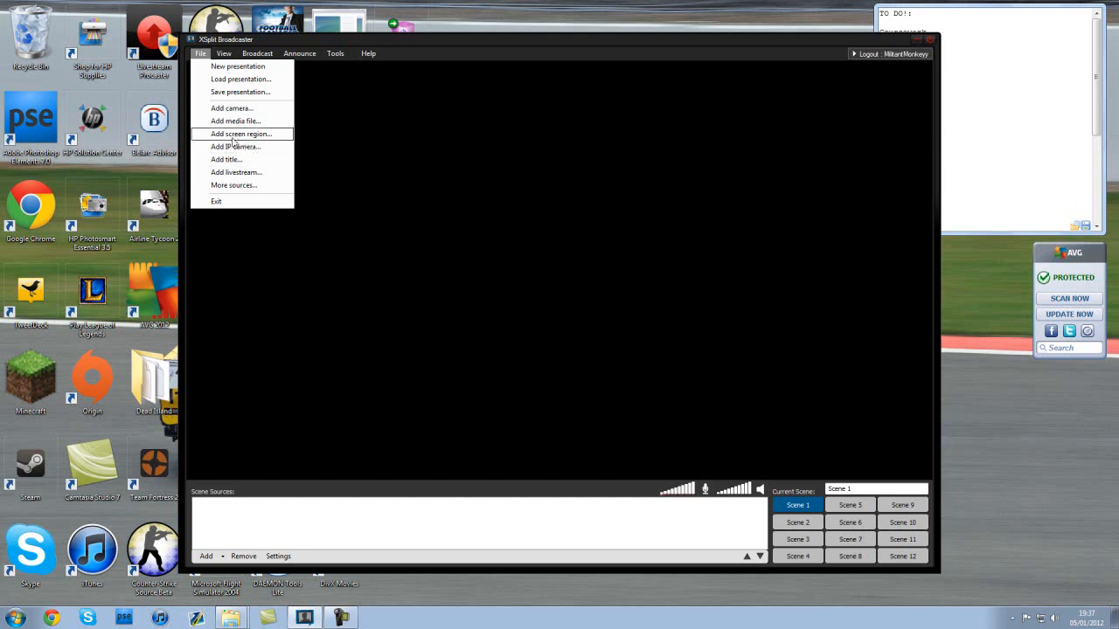
pyautogui.moveTo(236, 121)
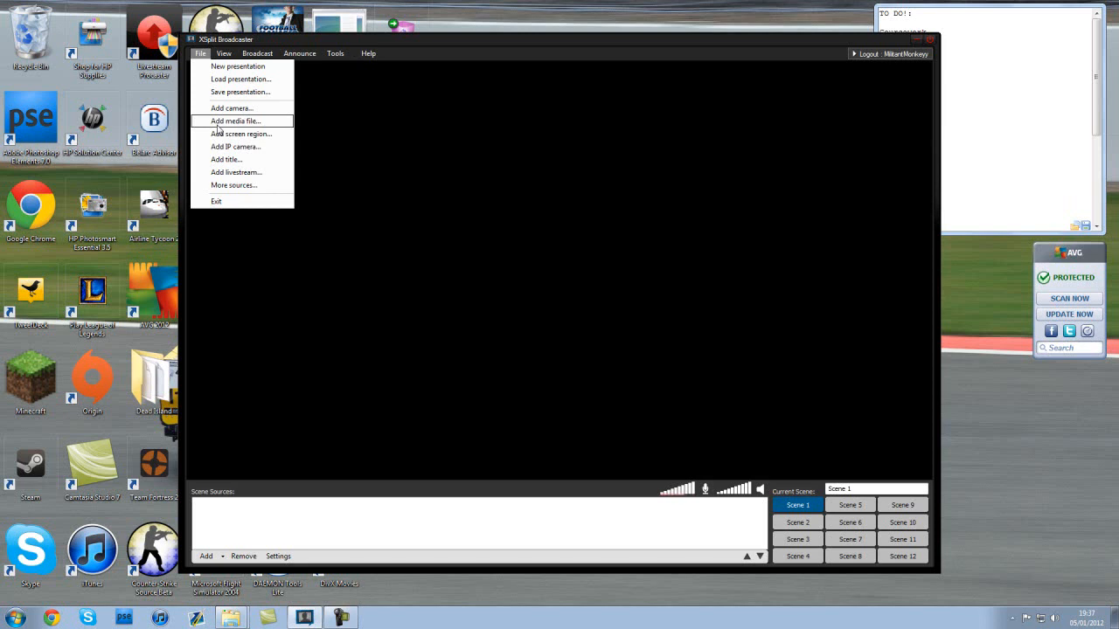
pyautogui.moveTo(217, 138)
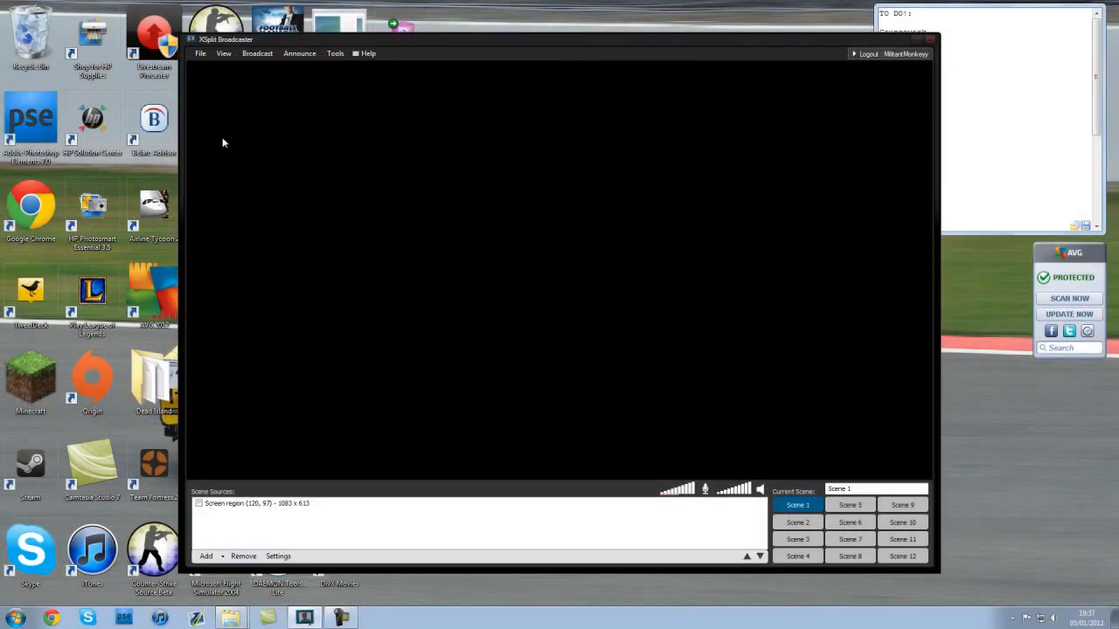
pyautogui.click(199, 53)
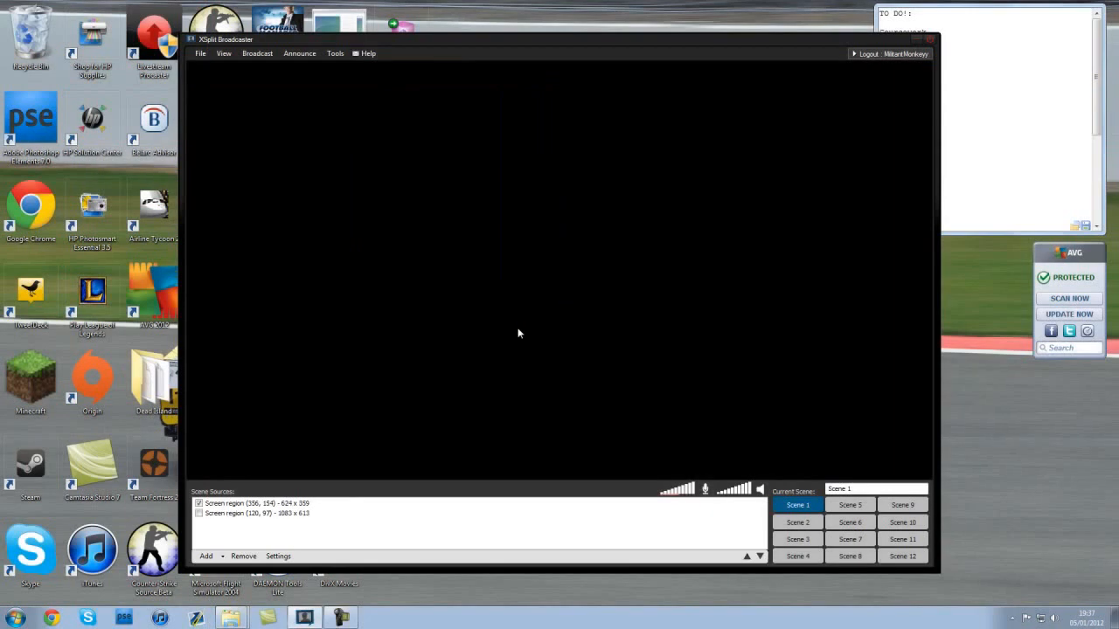
pyautogui.click(254, 504)
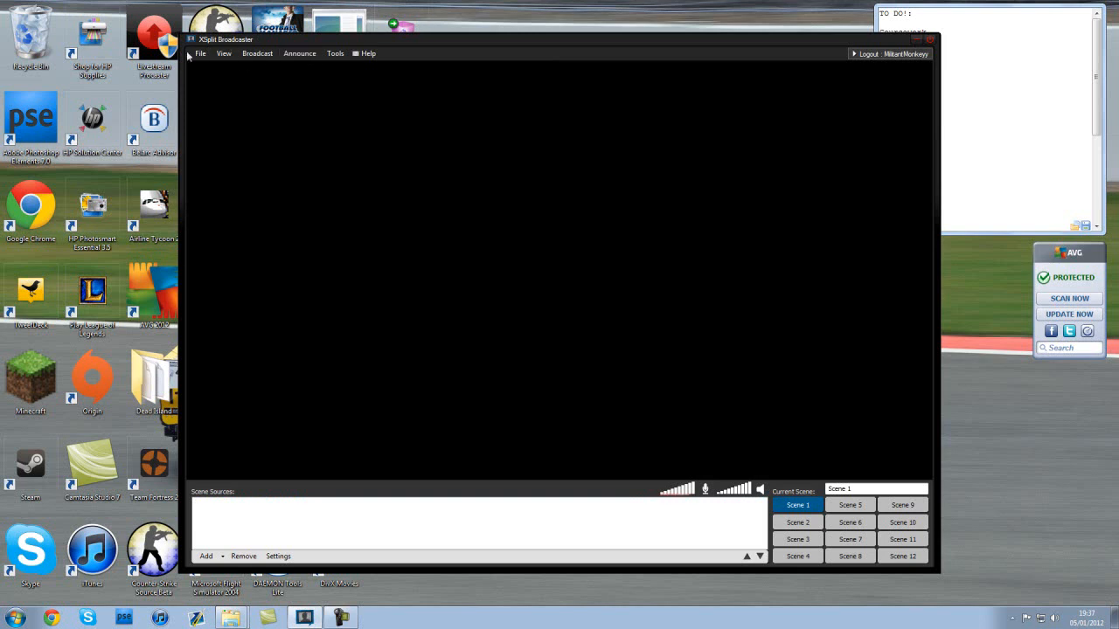
pyautogui.click(199, 53)
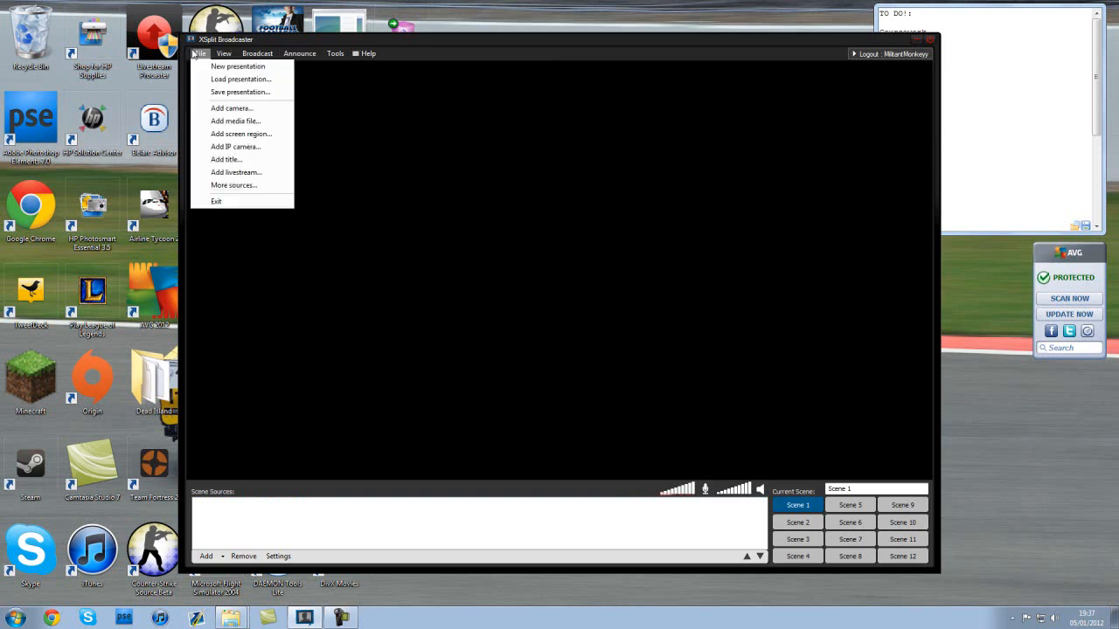
pyautogui.moveTo(227, 159)
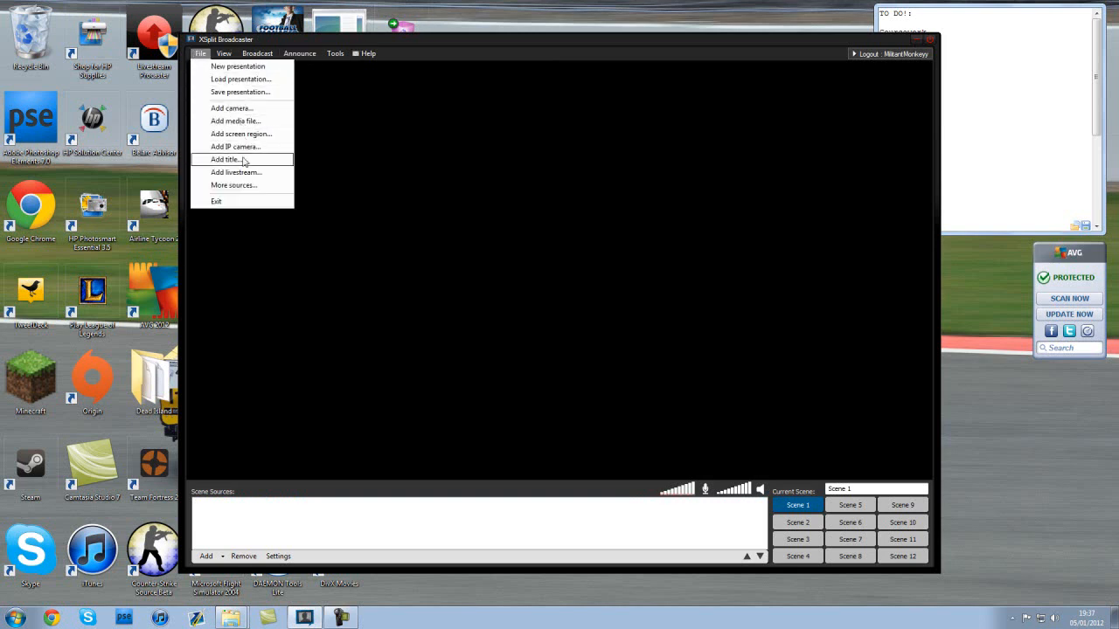
pyautogui.moveTo(234, 185)
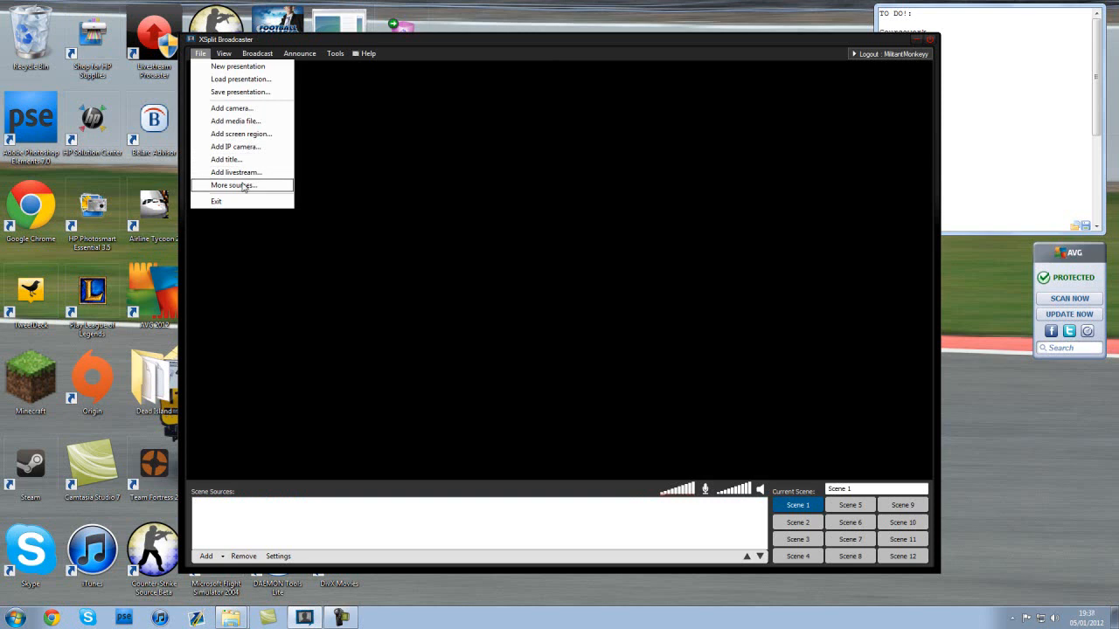
pyautogui.moveTo(243, 147)
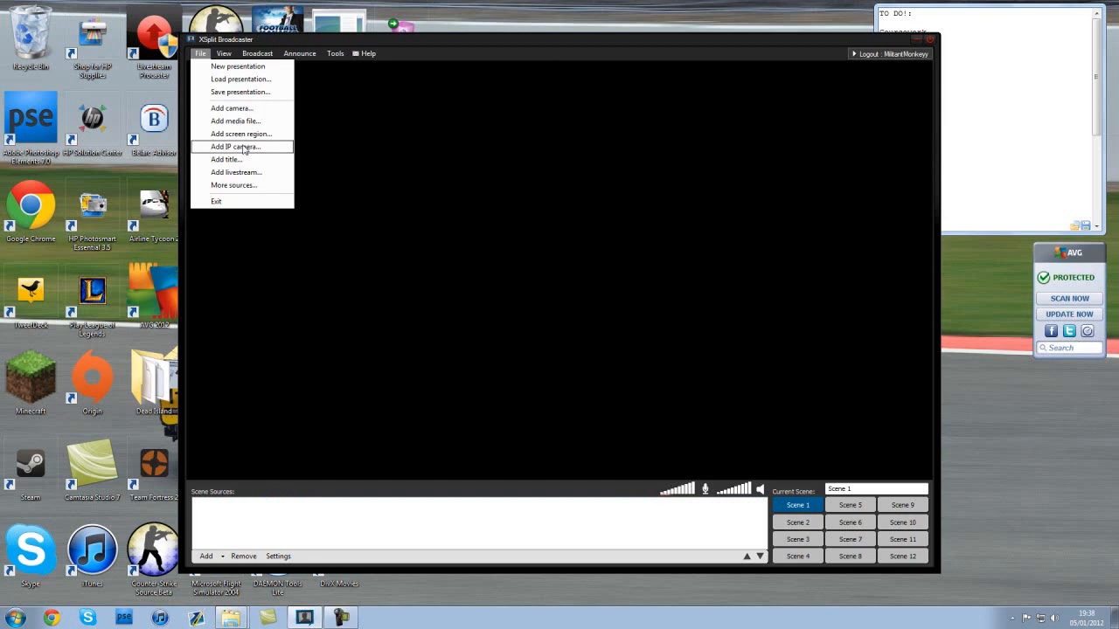
# Bring up the View > Frame rate choices to change the broadcast from 25 to 30 fps.
pyautogui.click(224, 53)
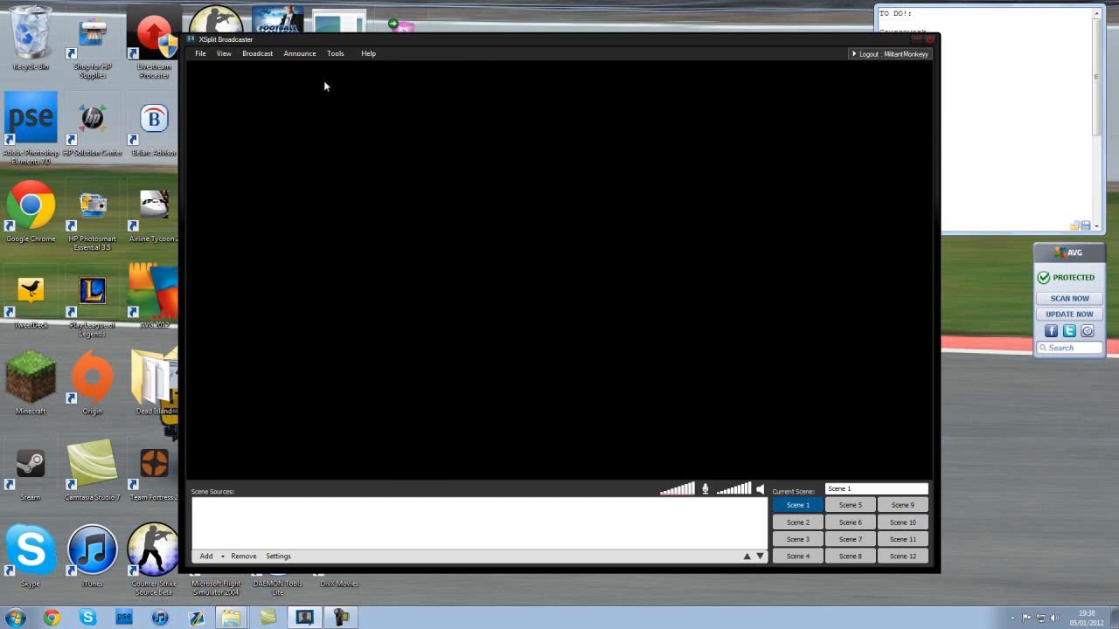
pyautogui.click(224, 52)
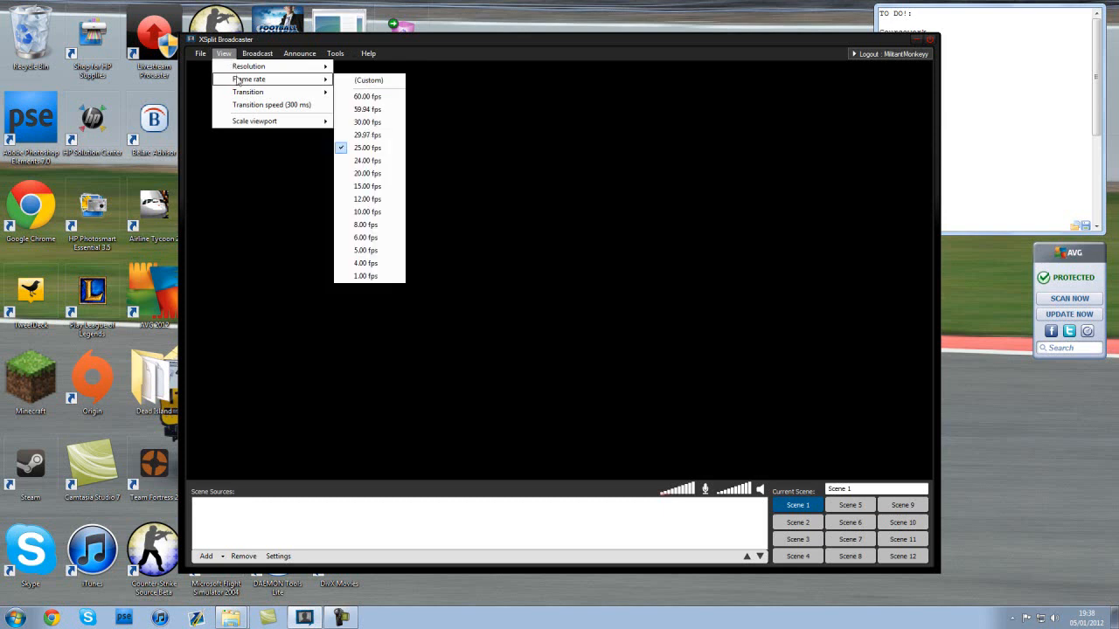
pyautogui.moveTo(367, 143)
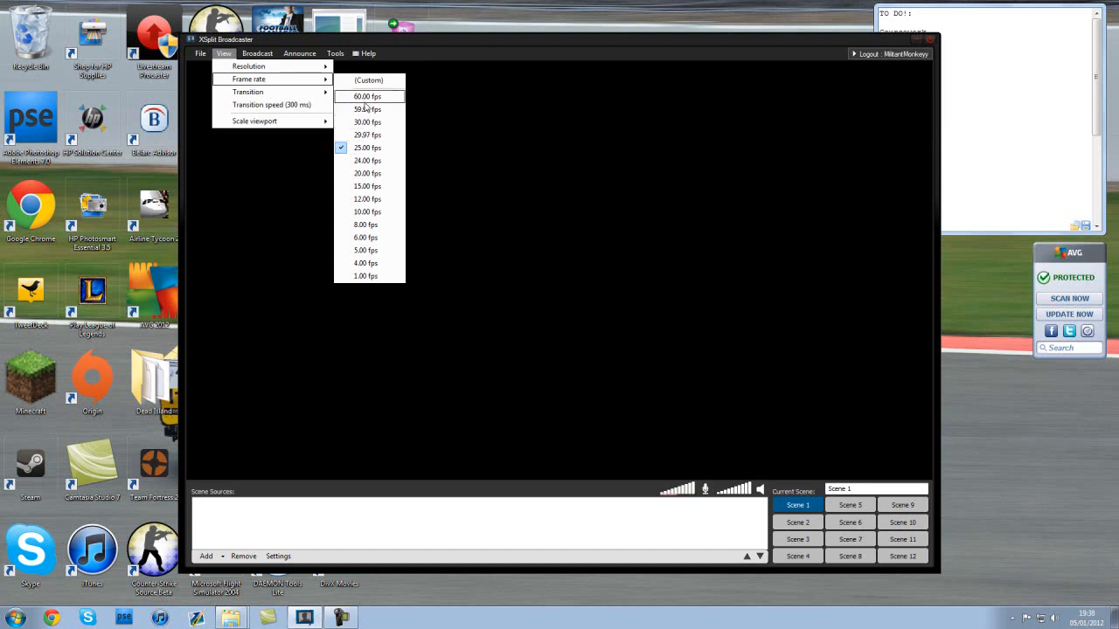
pyautogui.moveTo(366, 122)
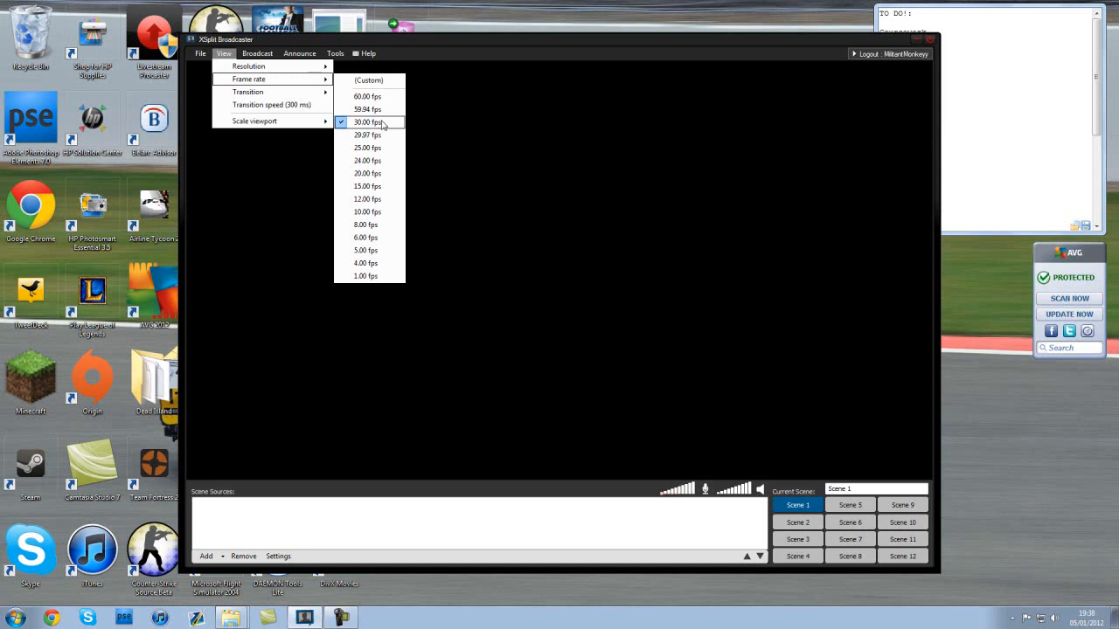
pyautogui.moveTo(381, 108)
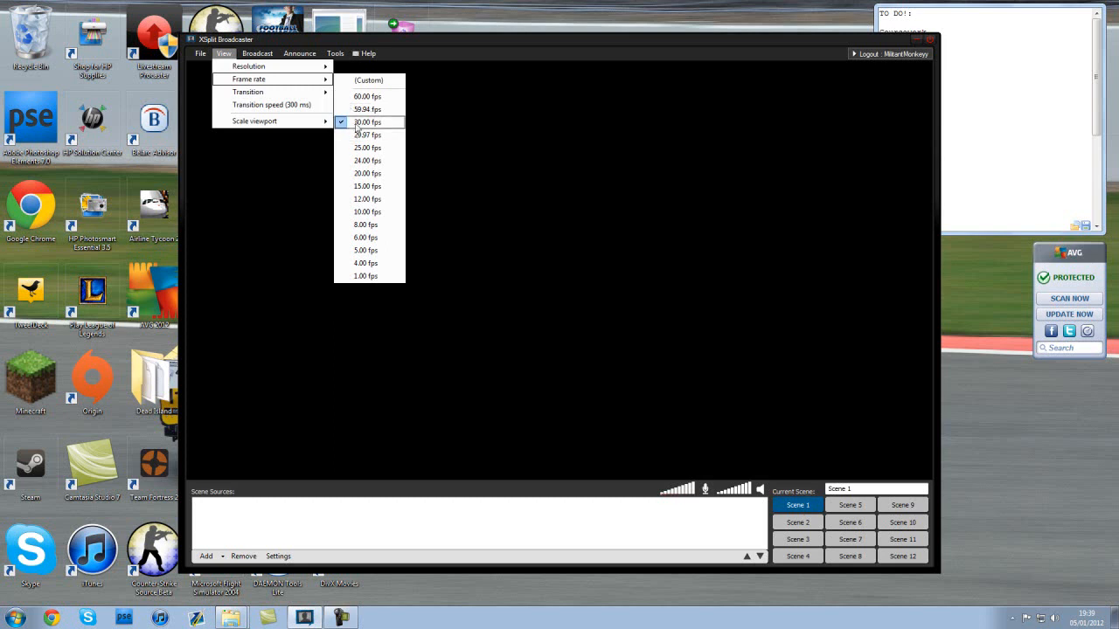
pyautogui.moveTo(360, 158)
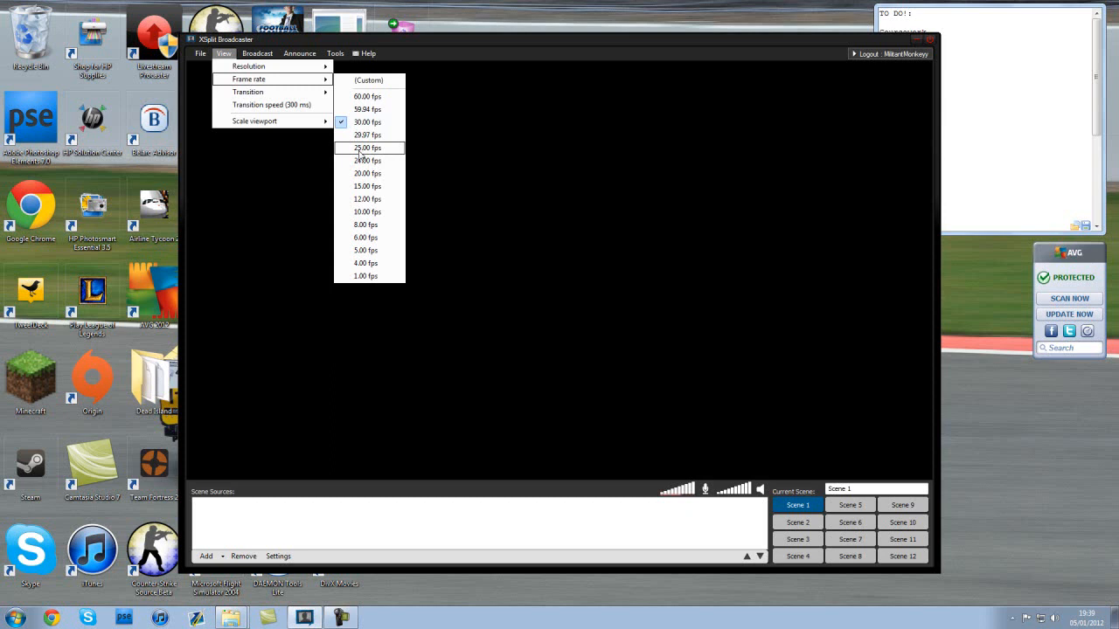
pyautogui.moveTo(383, 157)
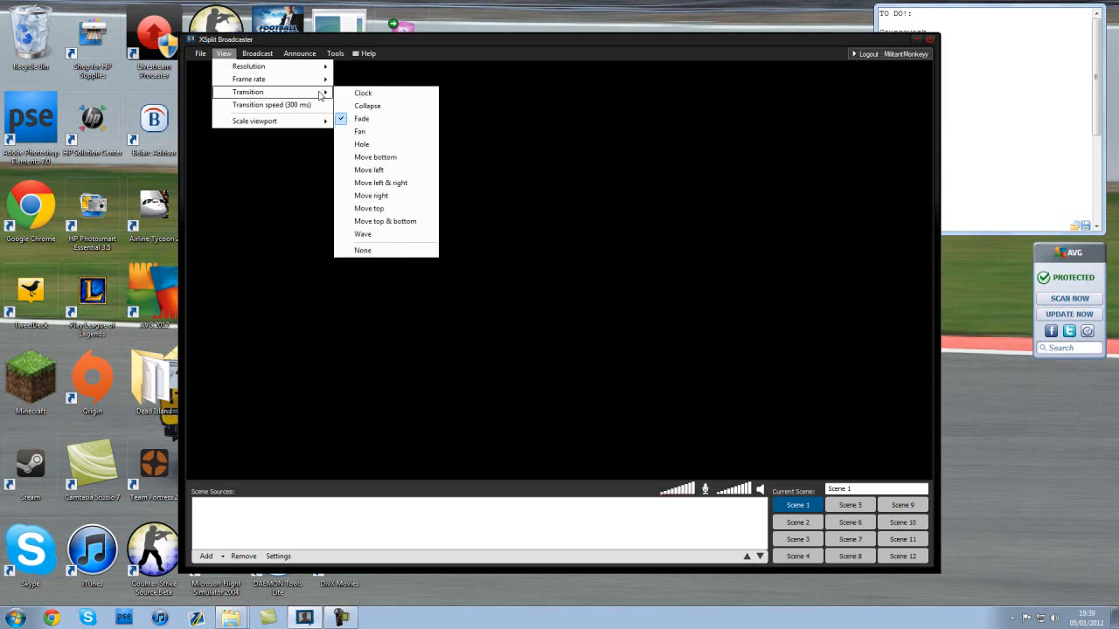
pyautogui.moveTo(304, 105)
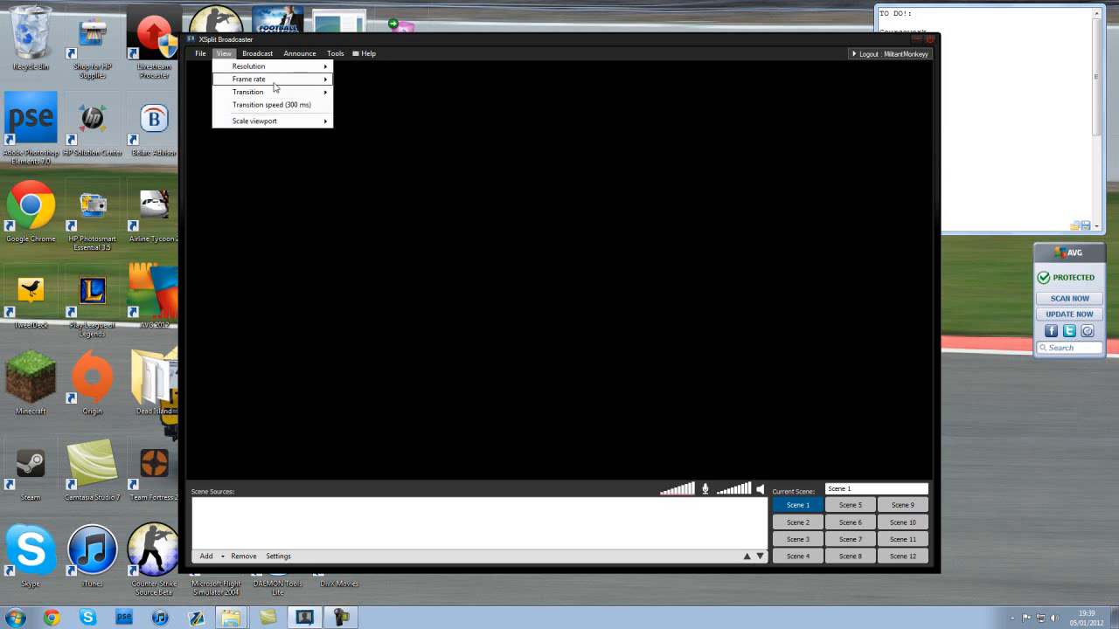
pyautogui.click(257, 52)
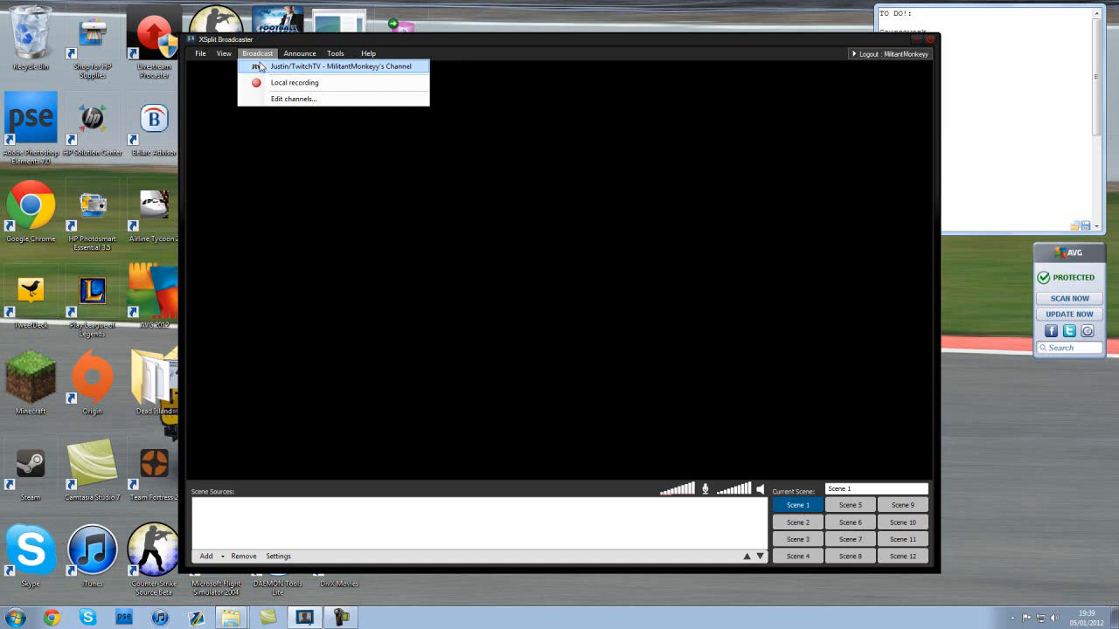
pyautogui.click(299, 53)
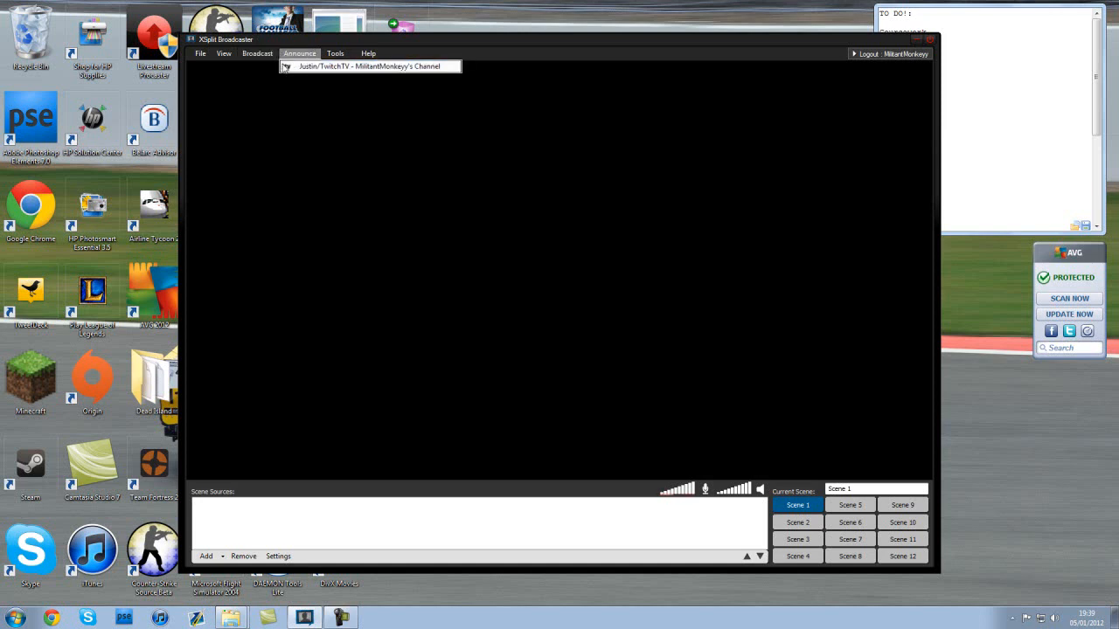
pyautogui.click(370, 66)
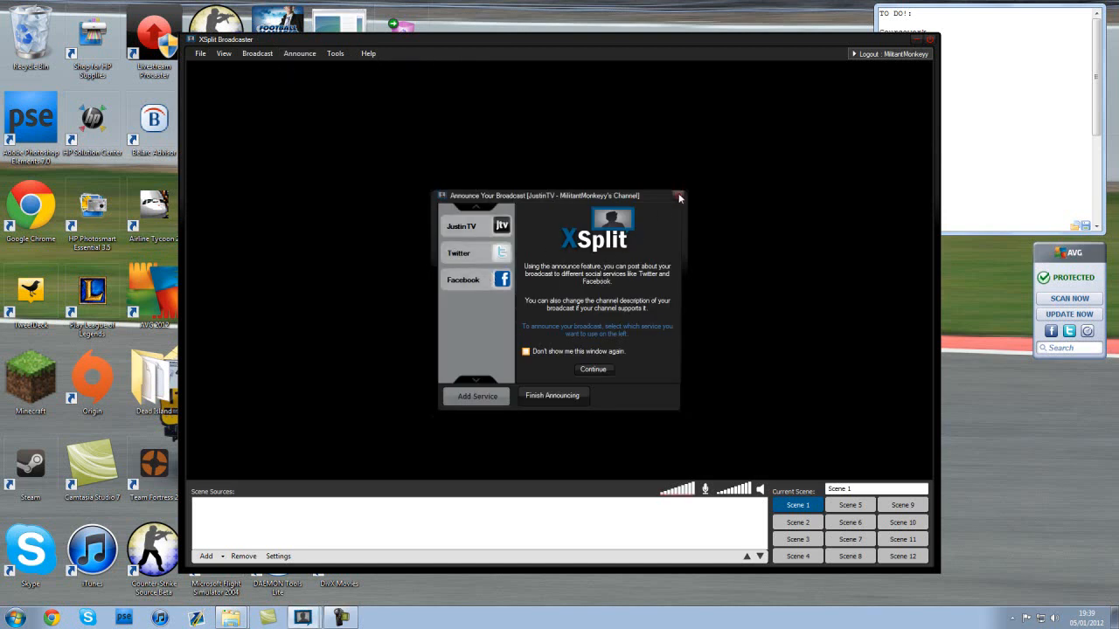
pyautogui.moveTo(680, 199)
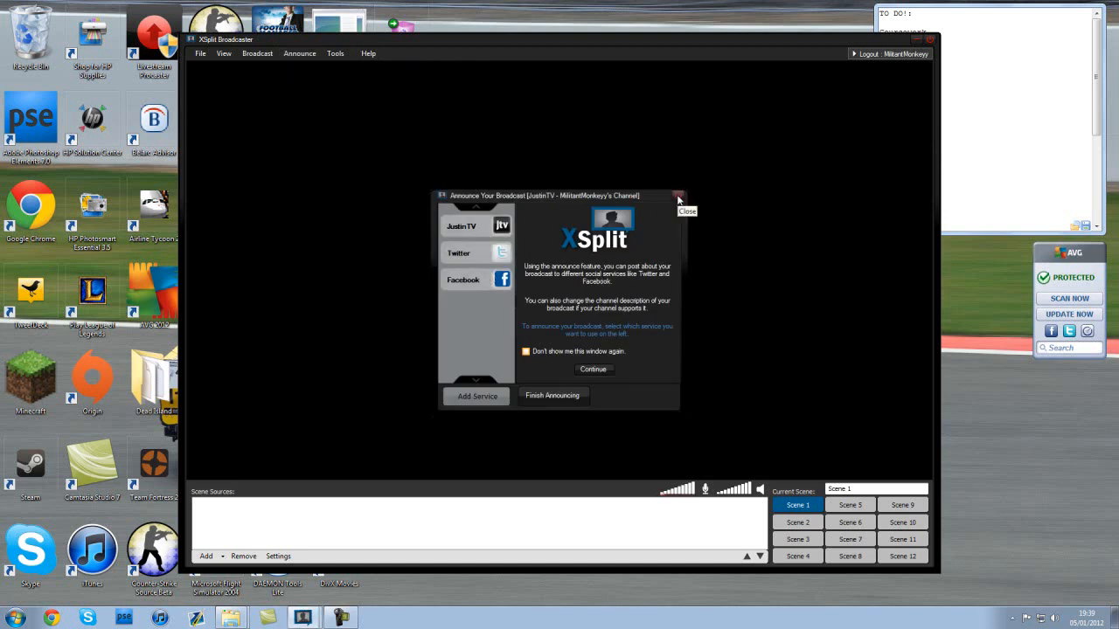
pyautogui.click(678, 195)
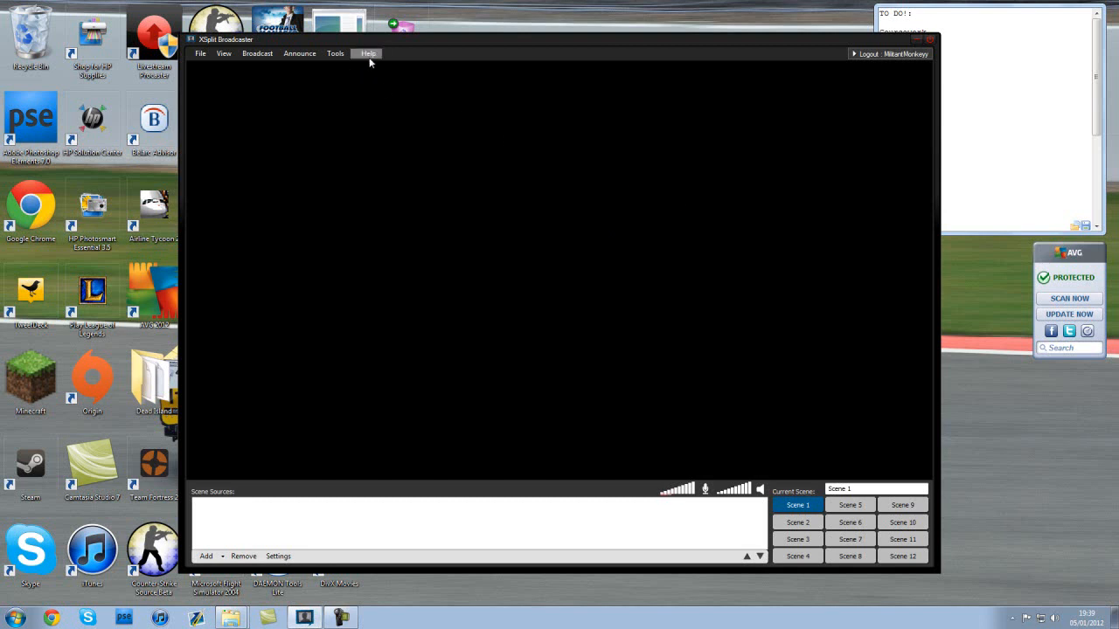
pyautogui.click(367, 52)
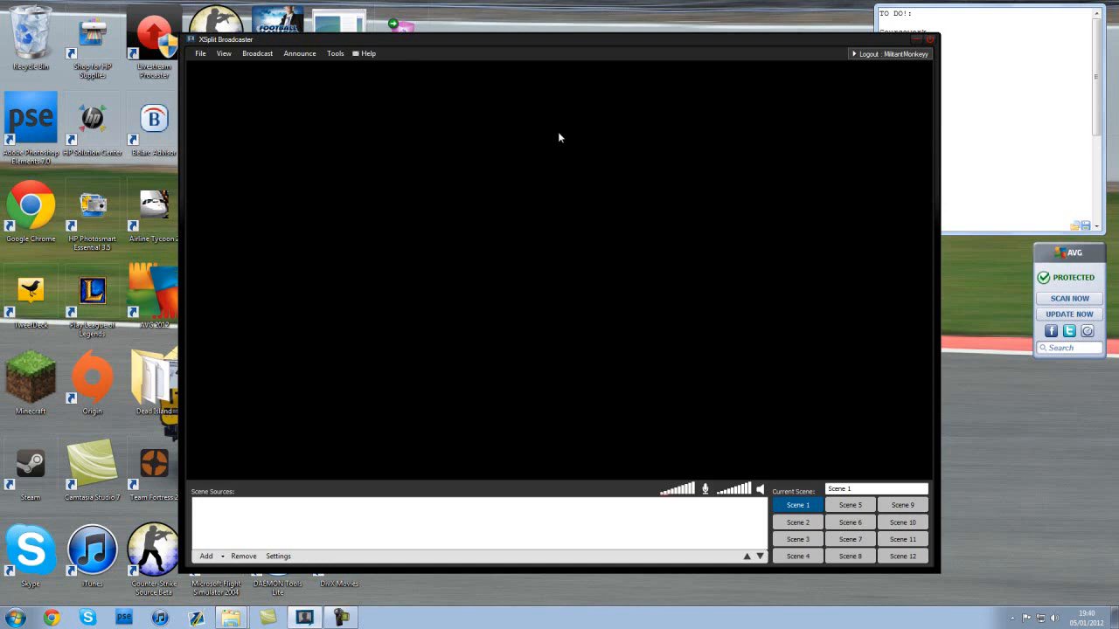
pyautogui.moveTo(514, 272)
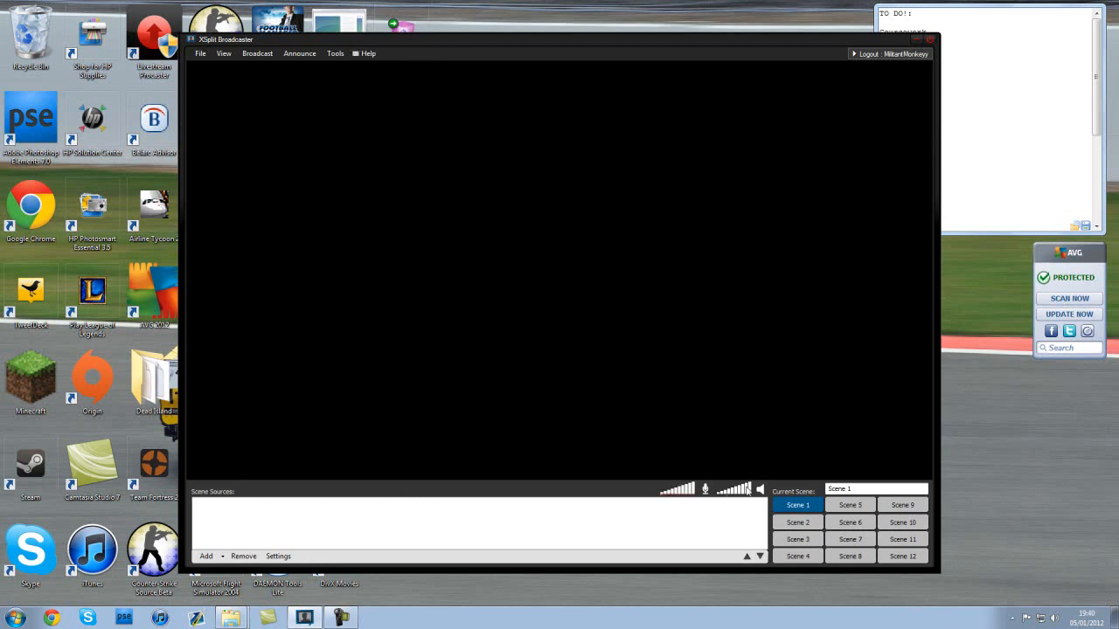
pyautogui.moveTo(322, 213)
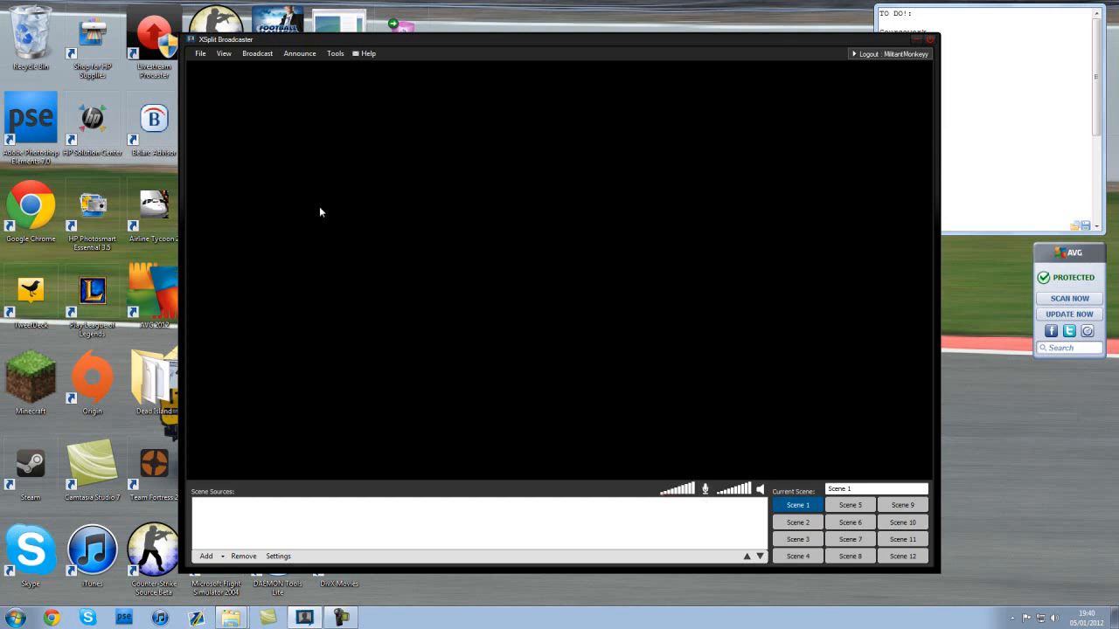